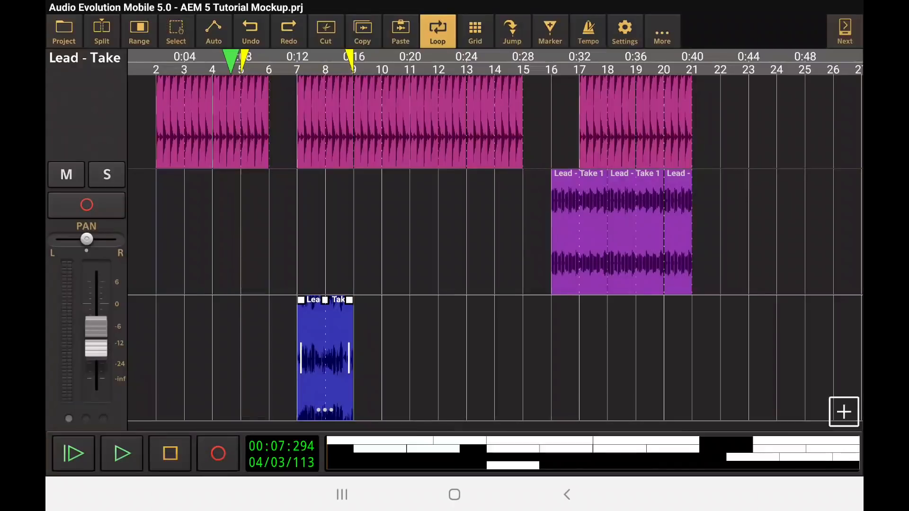
Zoom in on the Lead - Take 2 clip, nudge its volume, then restore the original level
left_click(324, 353)
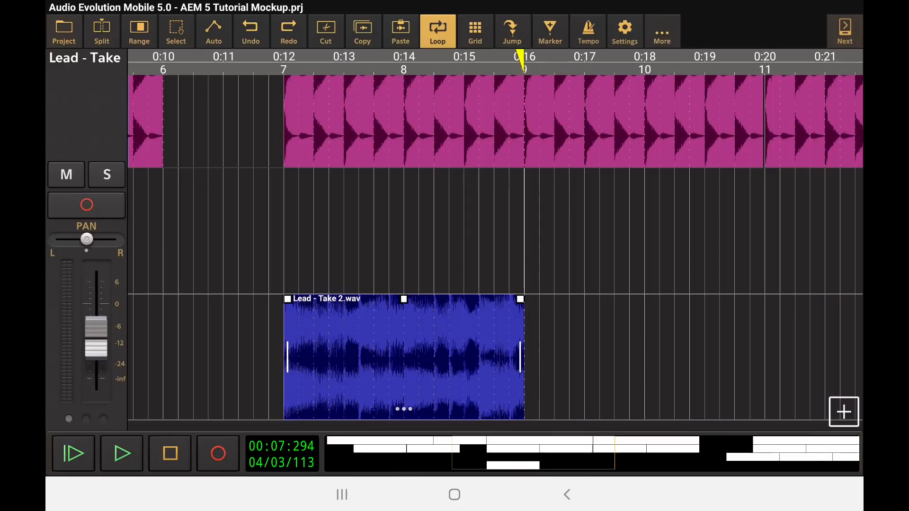
left_click_drag(402, 299, 402, 313)
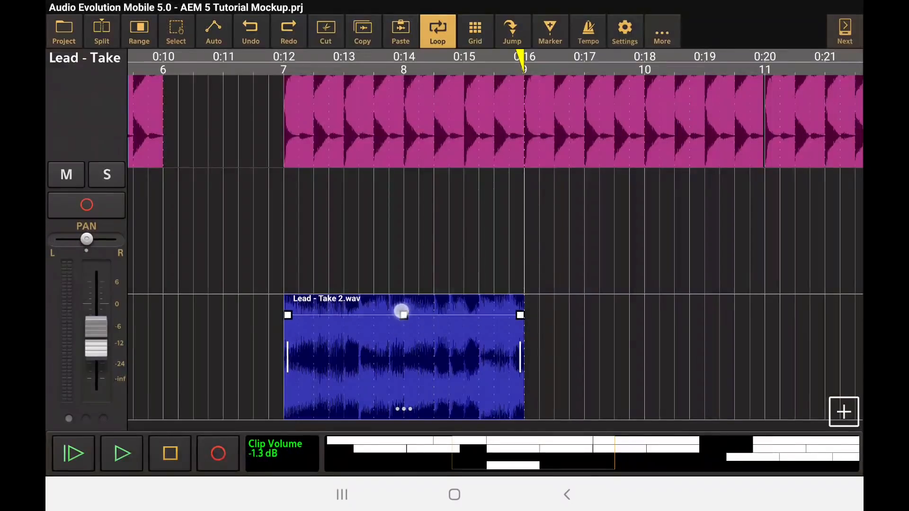
left_click_drag(402, 312, 404, 306)
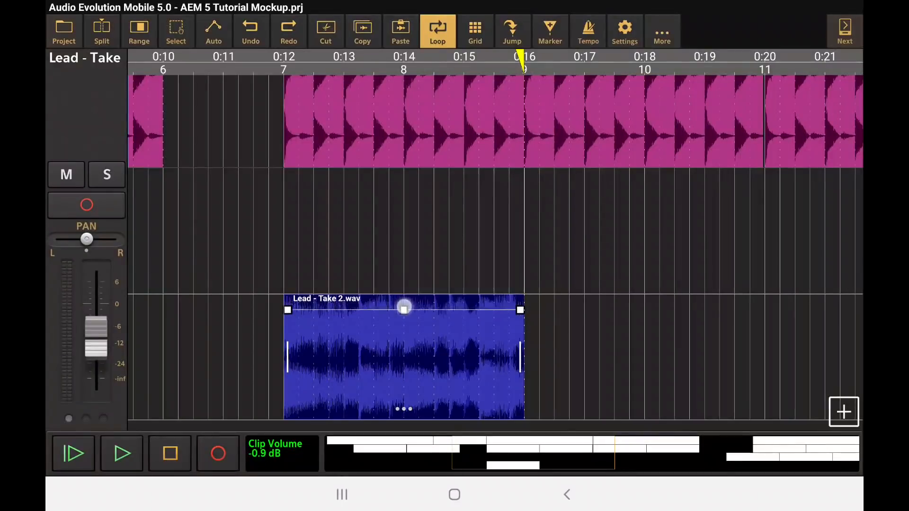
left_click_drag(403, 308, 407, 273)
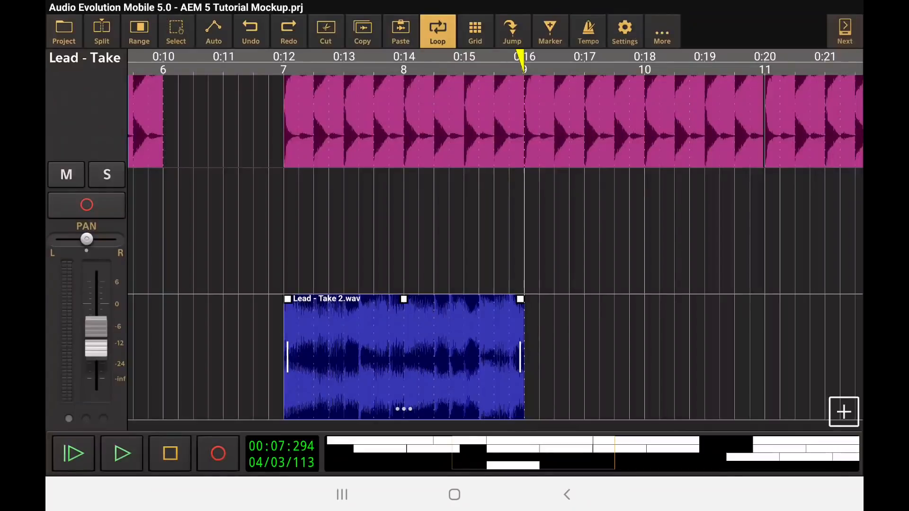
Open the lead clip's options and choose an entry from the menu
left_click(439, 332)
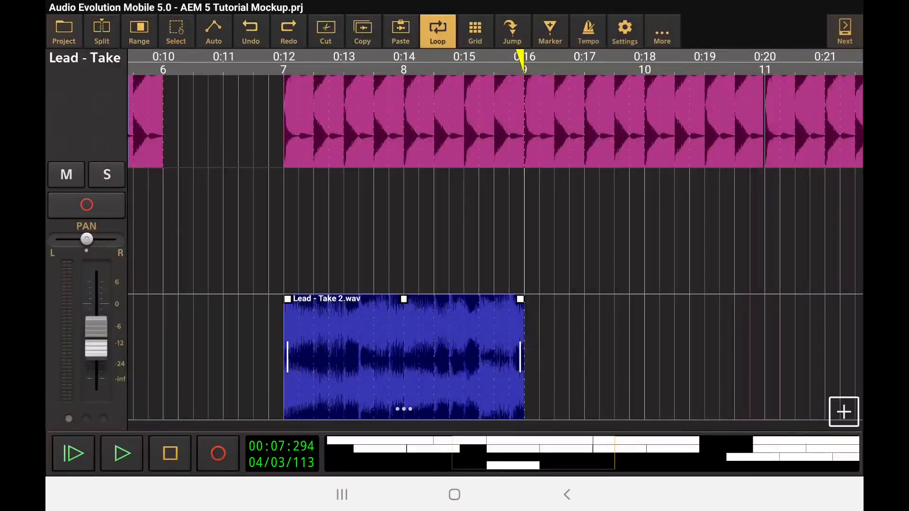
left_click(402, 361)
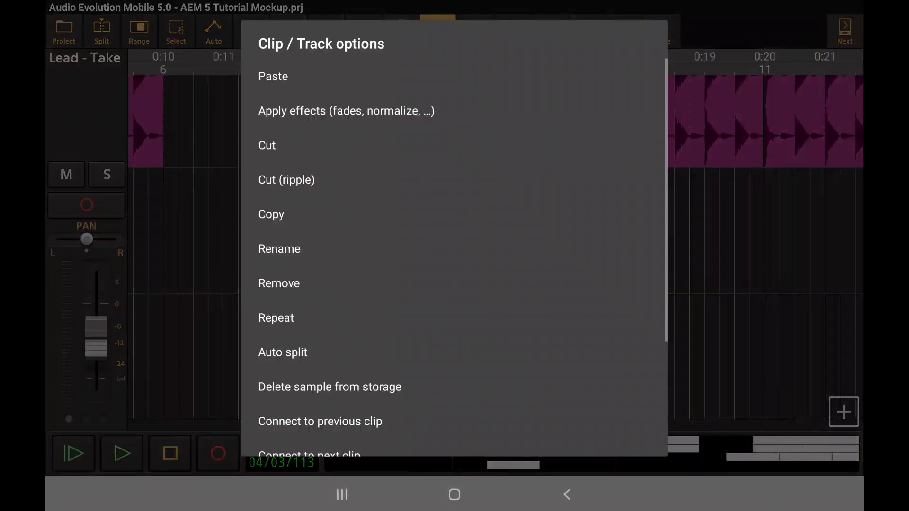
left_click(270, 283)
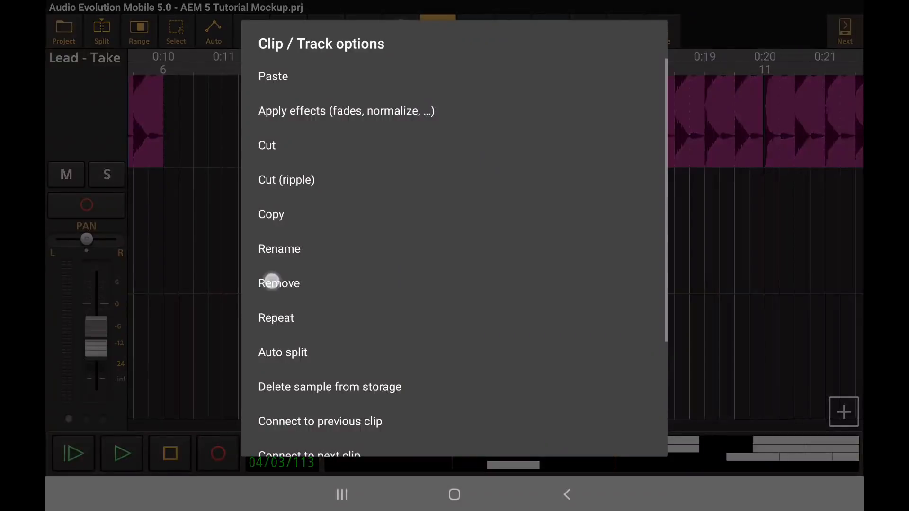
left_click(274, 283)
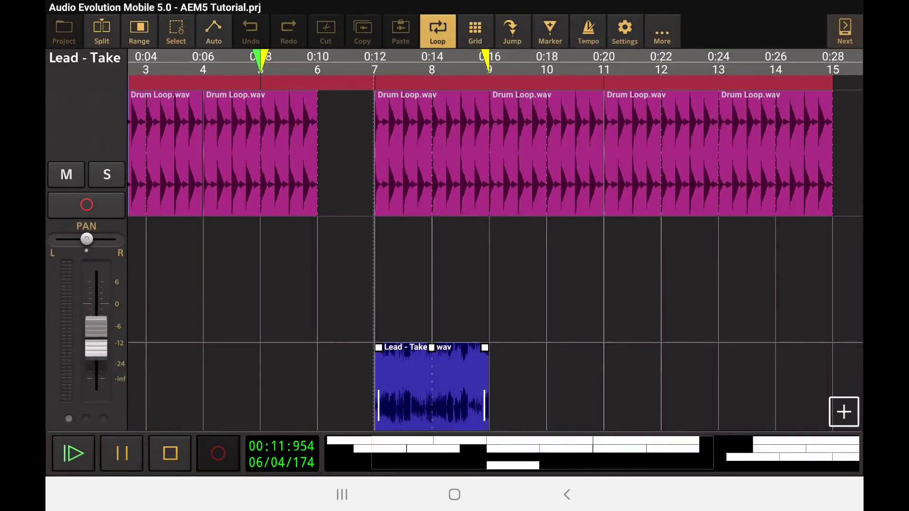
Stop playback at 8 seconds, add a short fade-in to the lead clip, and show grid options
left_click(75, 452)
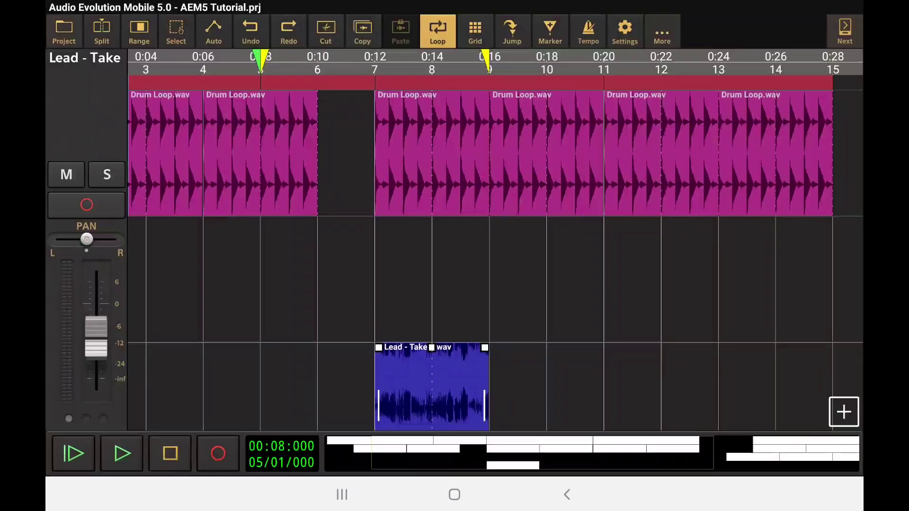
left_click(213, 31)
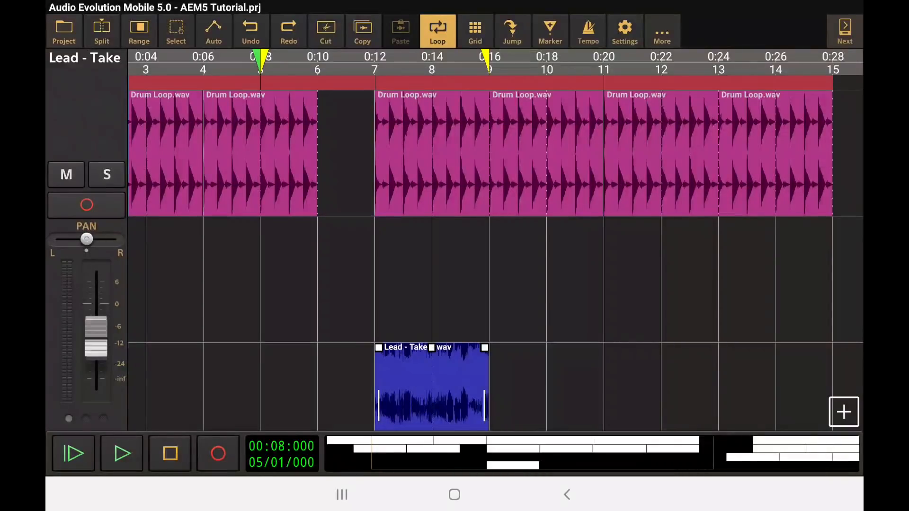
left_click_drag(377, 352, 394, 322)
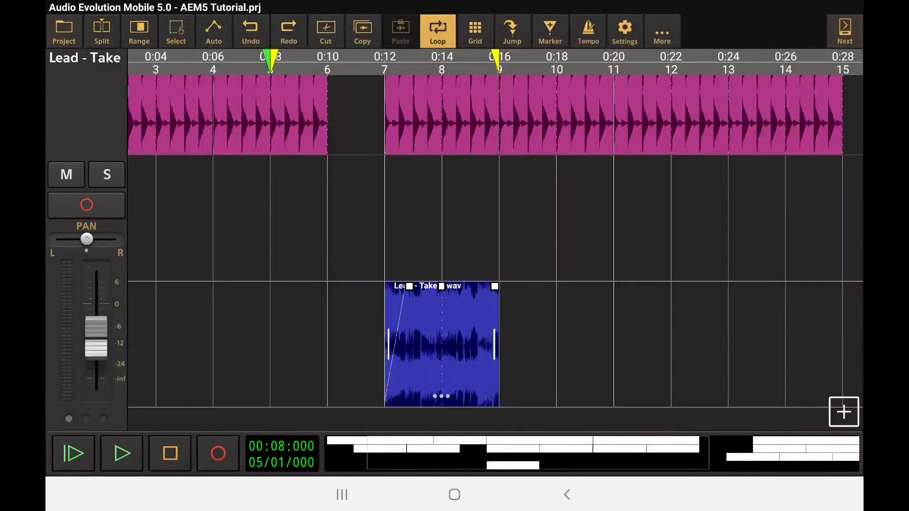
left_click(474, 28)
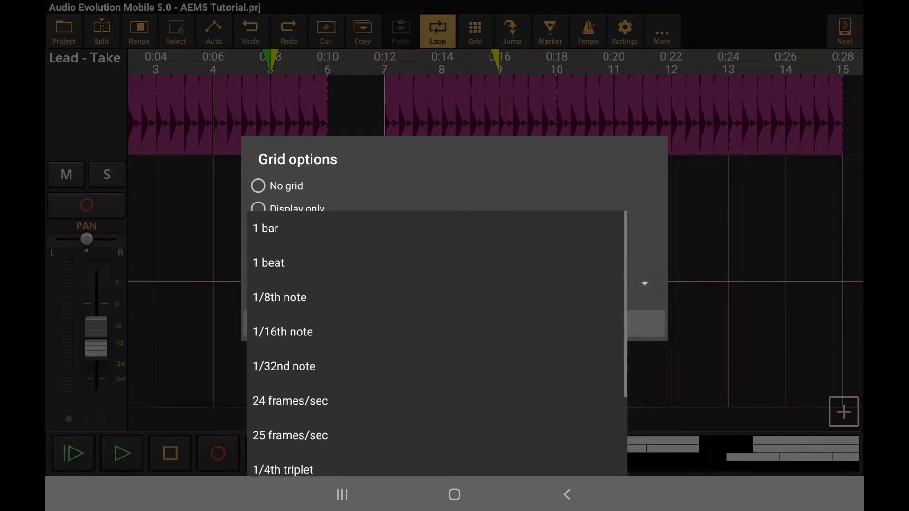
Set the grid size to 1 bar with Clip magnet mode and confirm
left_click(264, 229)
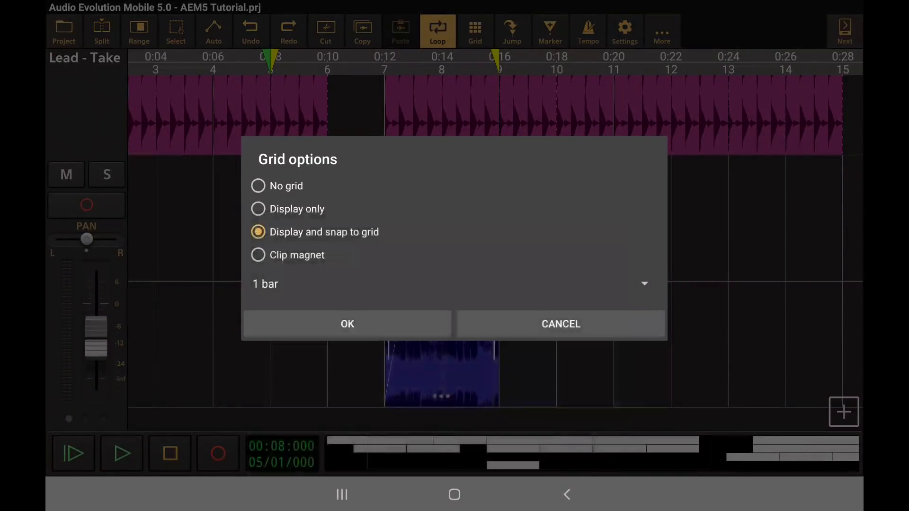
left_click(258, 254)
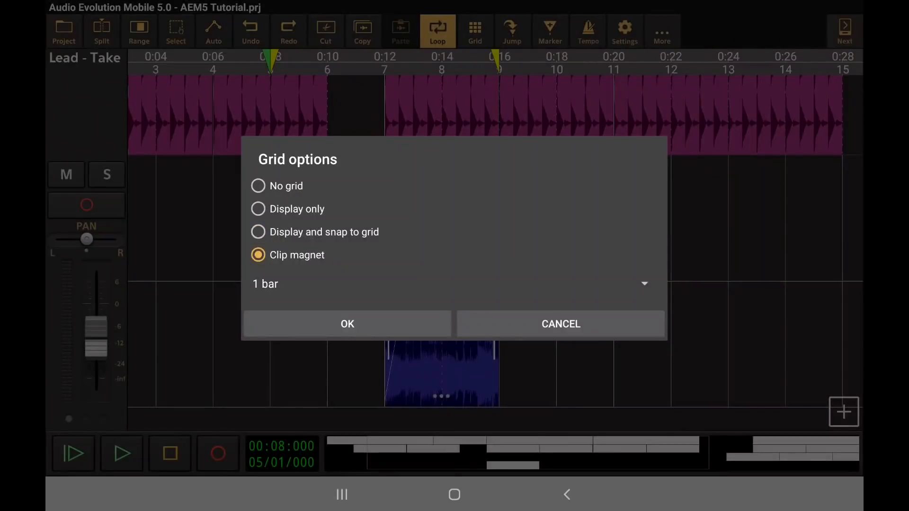
left_click(347, 324)
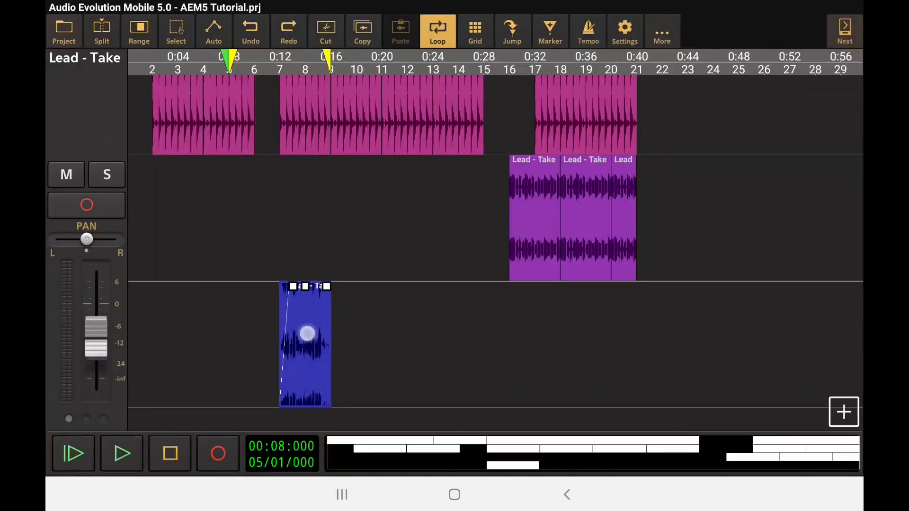
left_click_drag(307, 333, 312, 348)
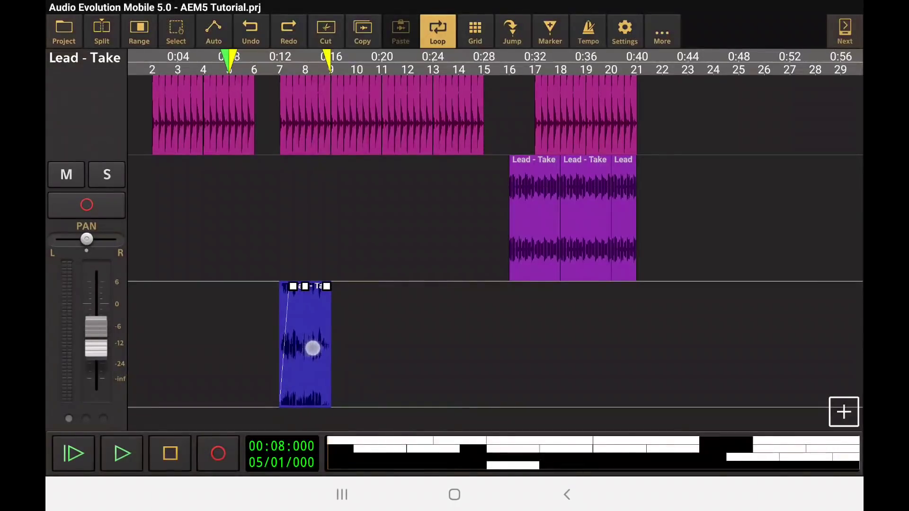
left_click_drag(312, 348, 444, 353)
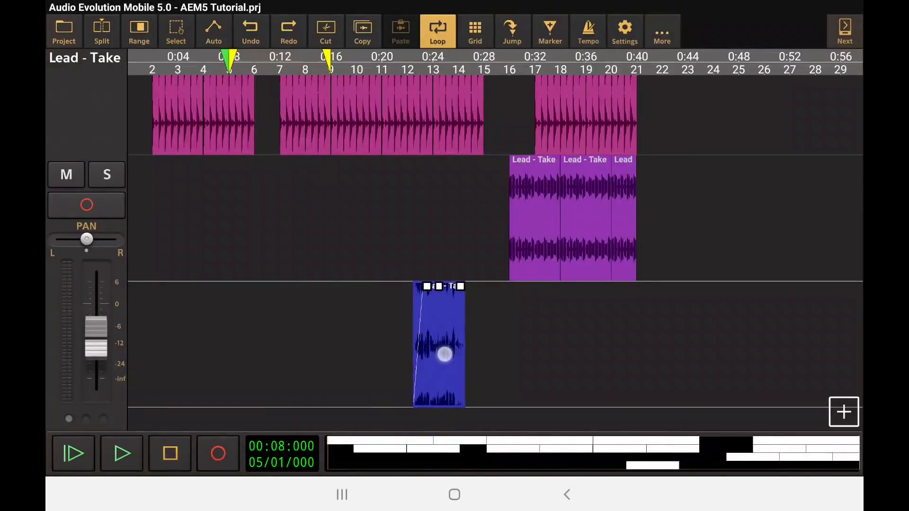
left_click_drag(441, 353, 449, 348)
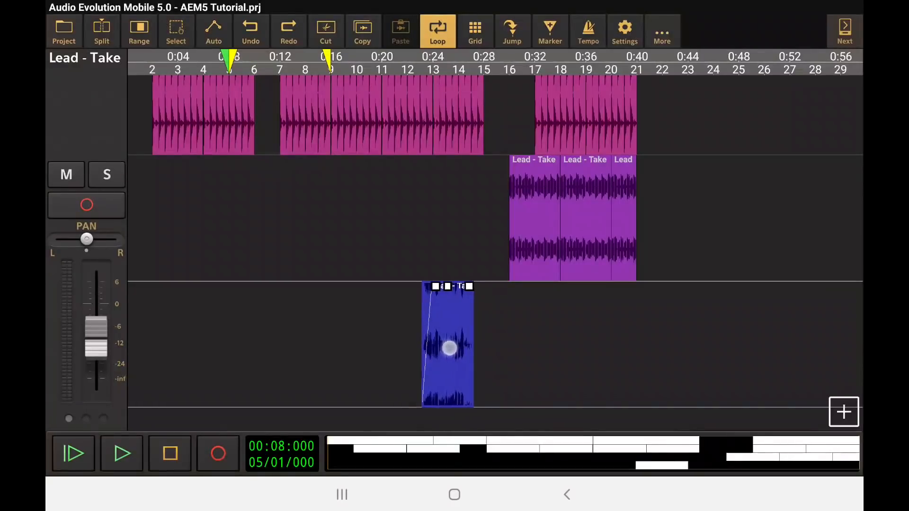
left_click_drag(449, 345, 715, 345)
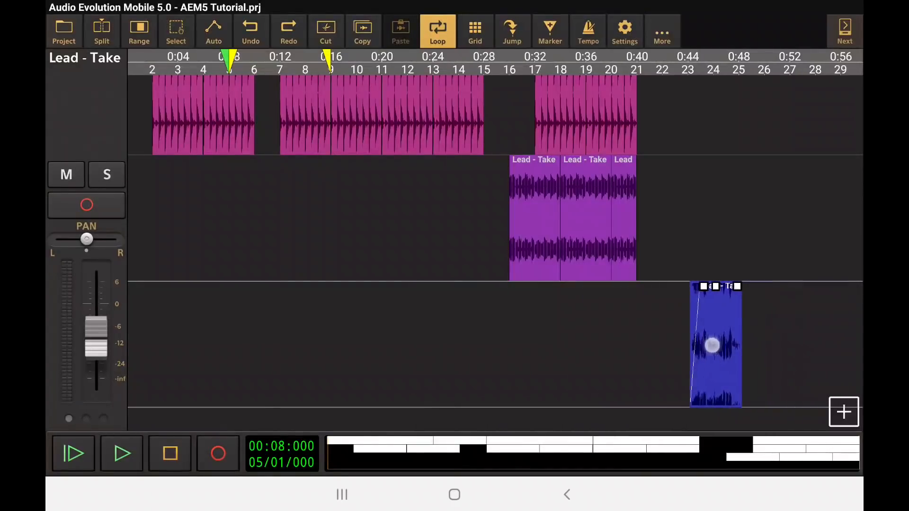
left_click_drag(715, 345, 661, 354)
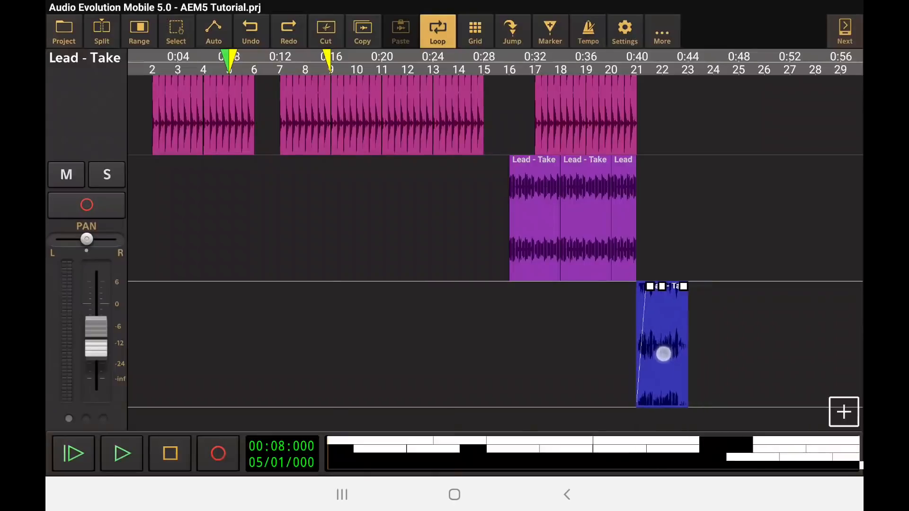
left_click_drag(663, 354, 627, 355)
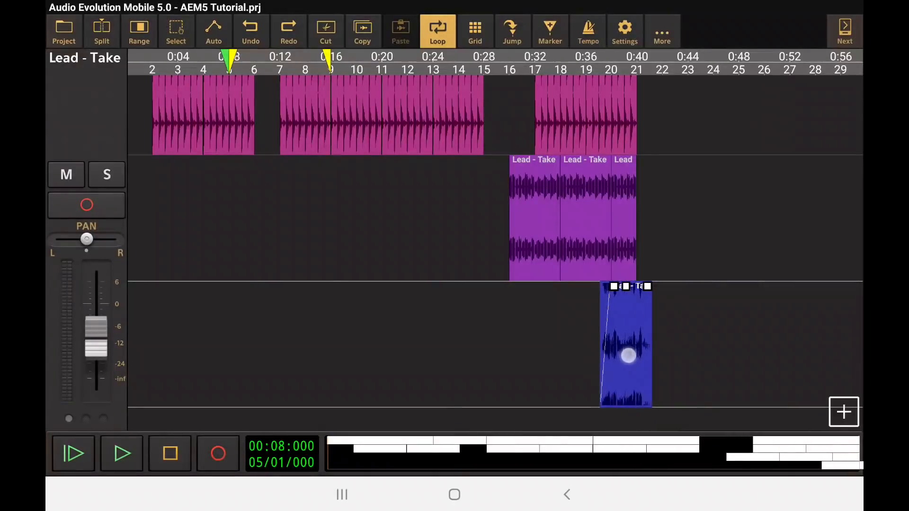
left_click_drag(624, 345, 533, 345)
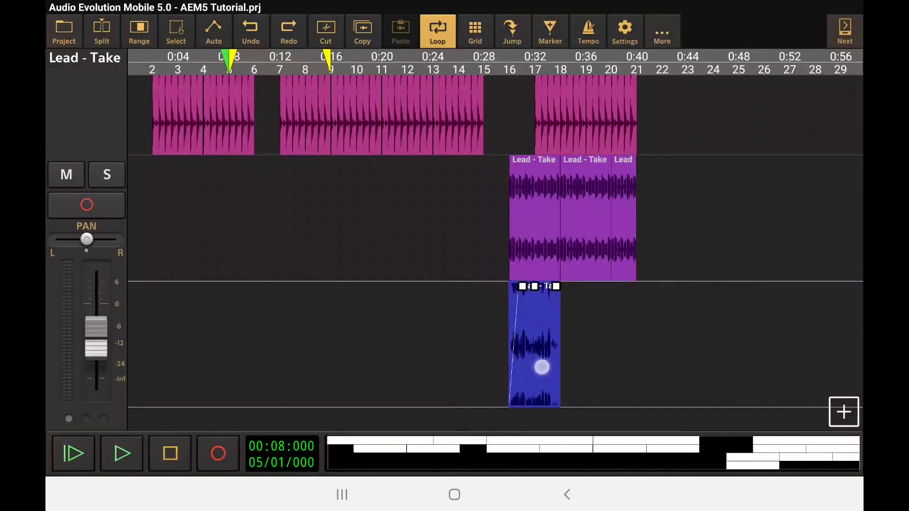
left_click_drag(534, 345, 661, 345)
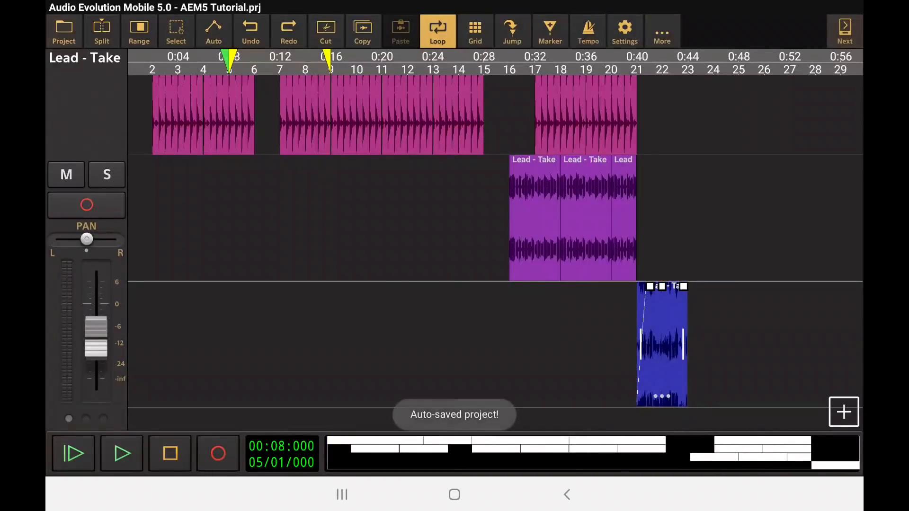
left_click_drag(661, 345, 305, 345)
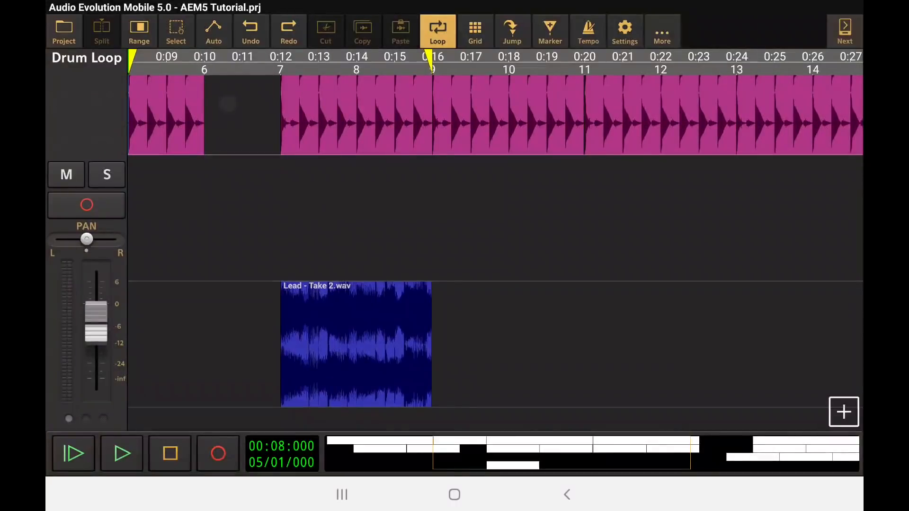
Set the grid resolution to 1/8th note and enable Display and snap to grid
left_click(106, 175)
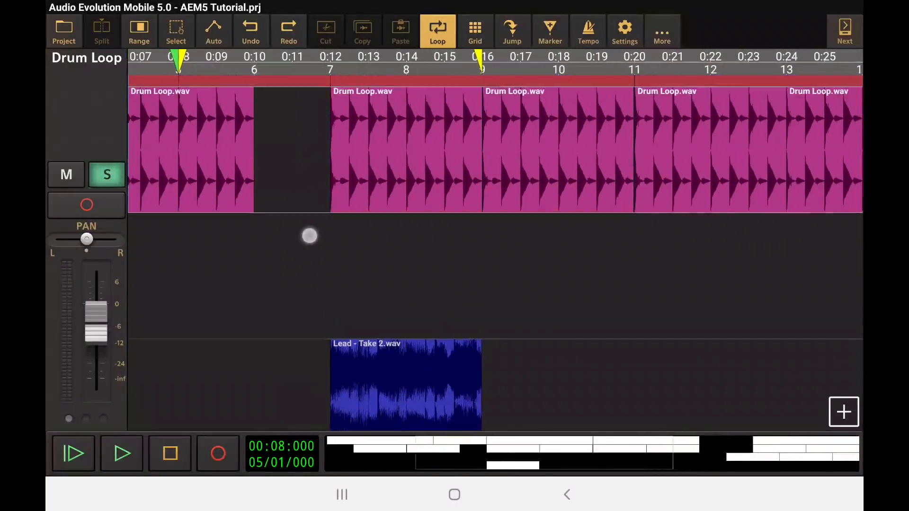
left_click(474, 27)
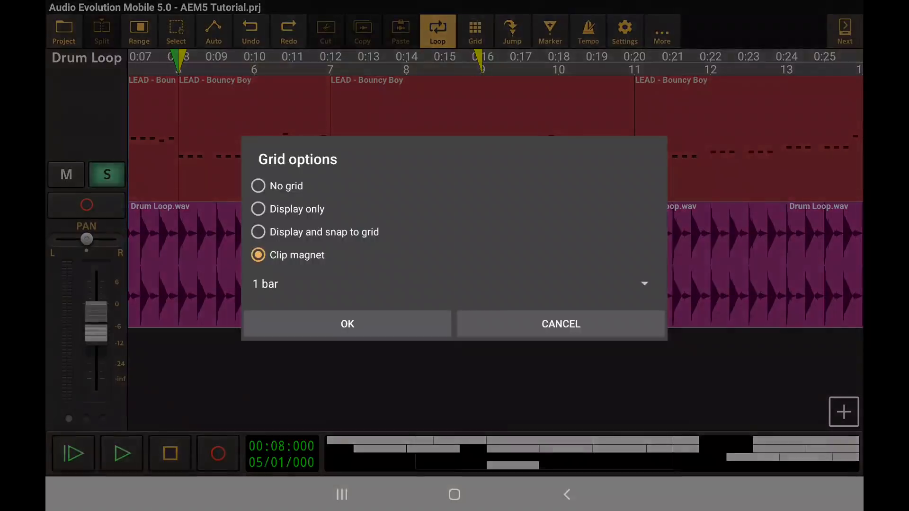
left_click(446, 283)
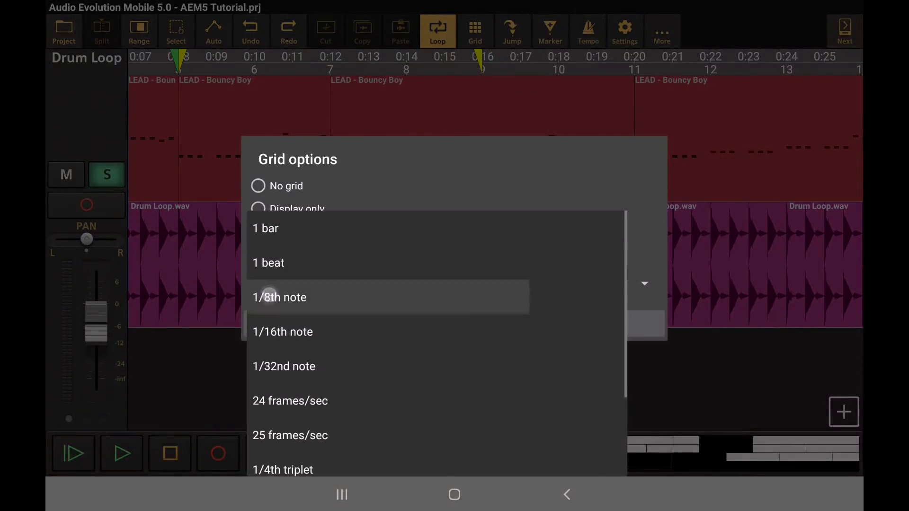
left_click(279, 297)
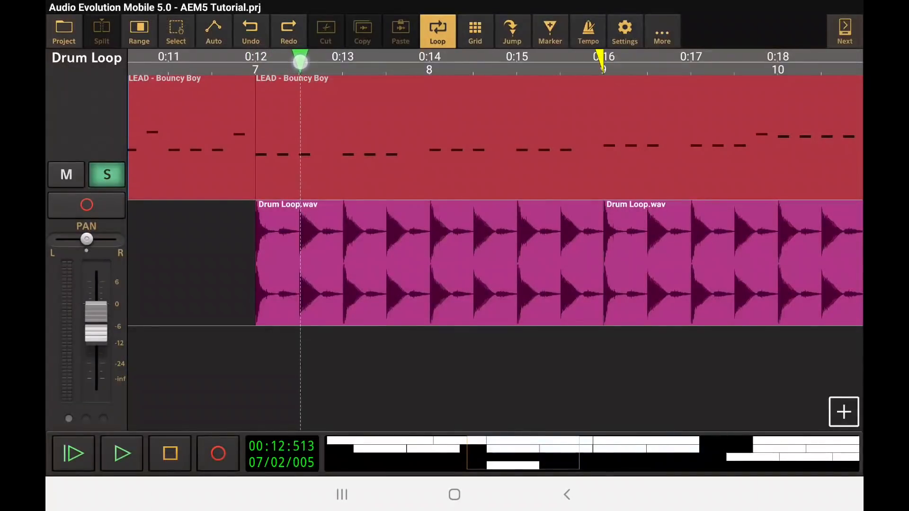
left_click(474, 31)
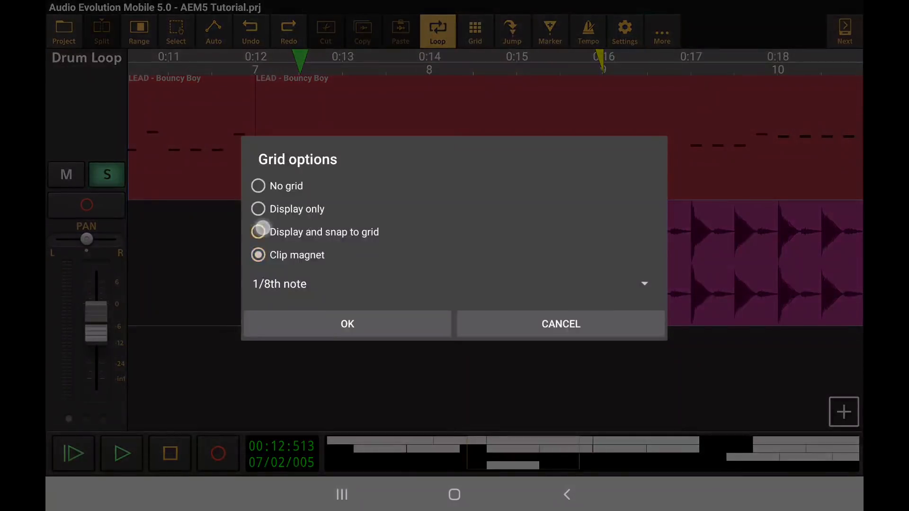
left_click(257, 232)
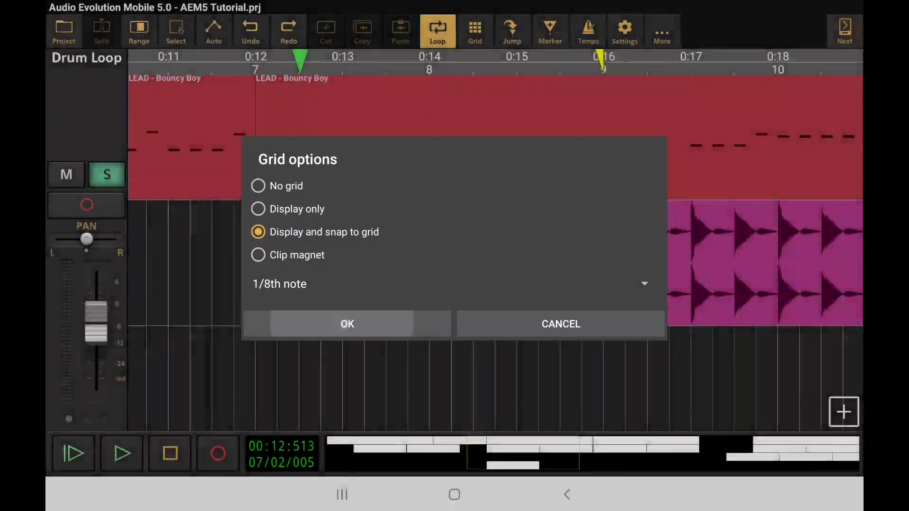
left_click(347, 323)
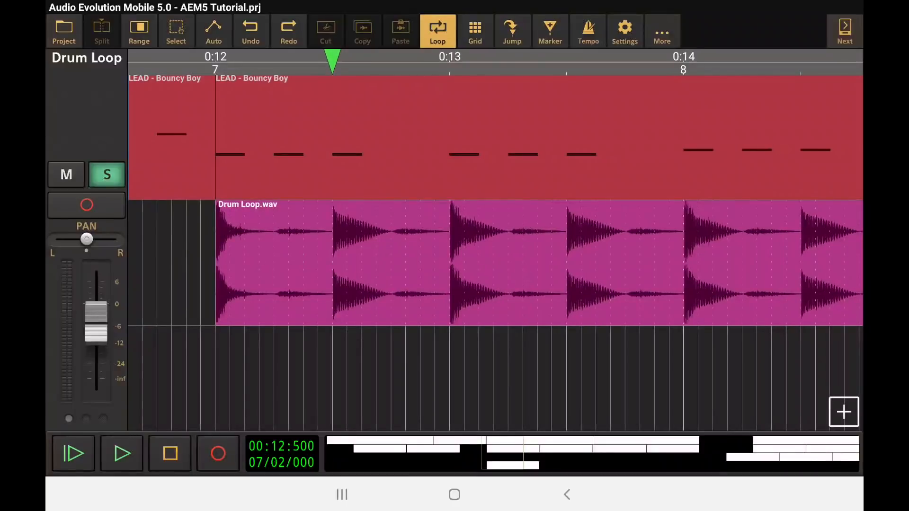
Paste the Drum Loop.wav piece just before bar 7 and bring up its clip options
left_click(405, 265)
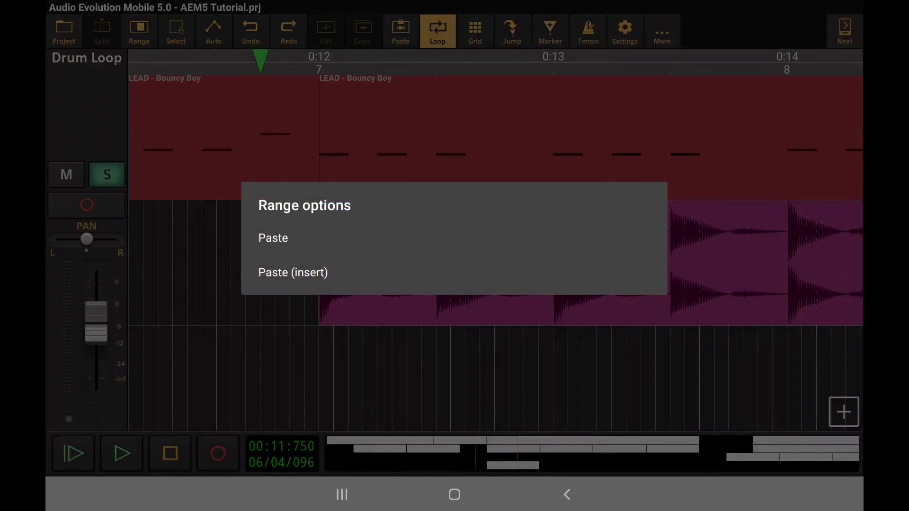
left_click(273, 238)
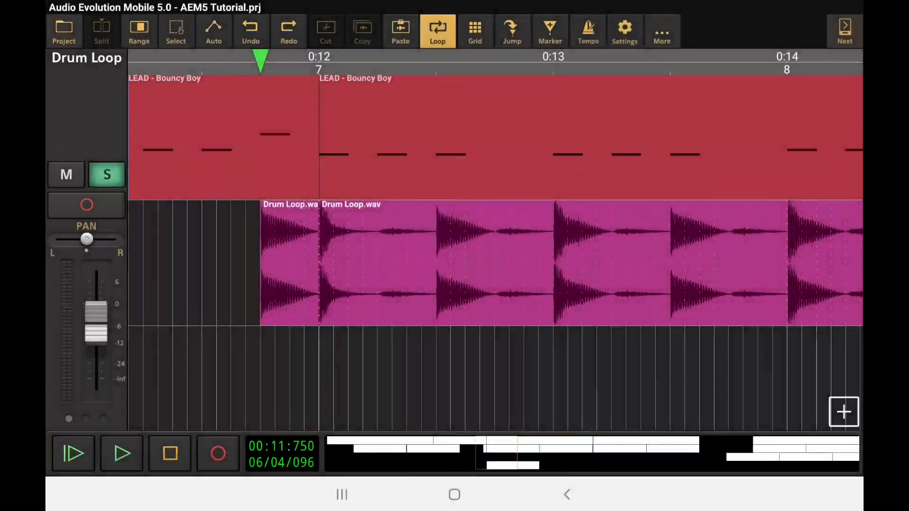
left_click(288, 265)
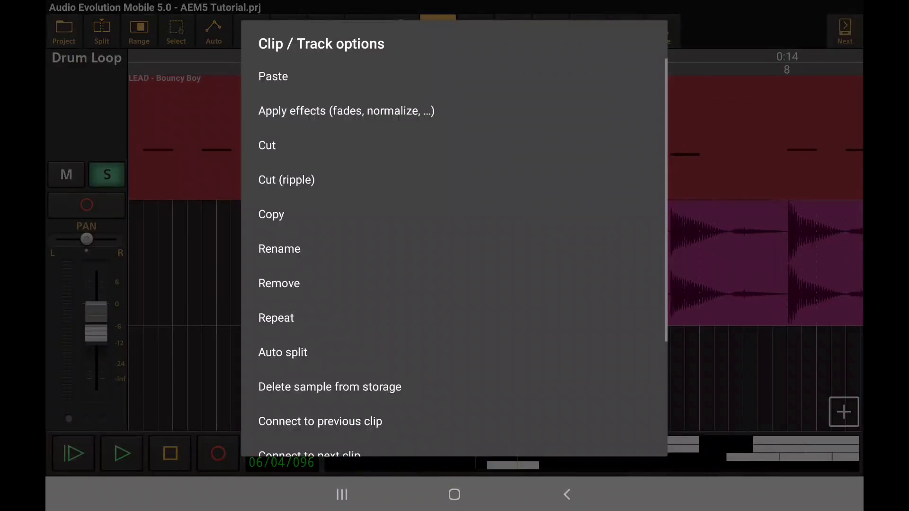
Move the short drum piece earlier and repeat it into a build-up before bar 7
scroll("down", 3)
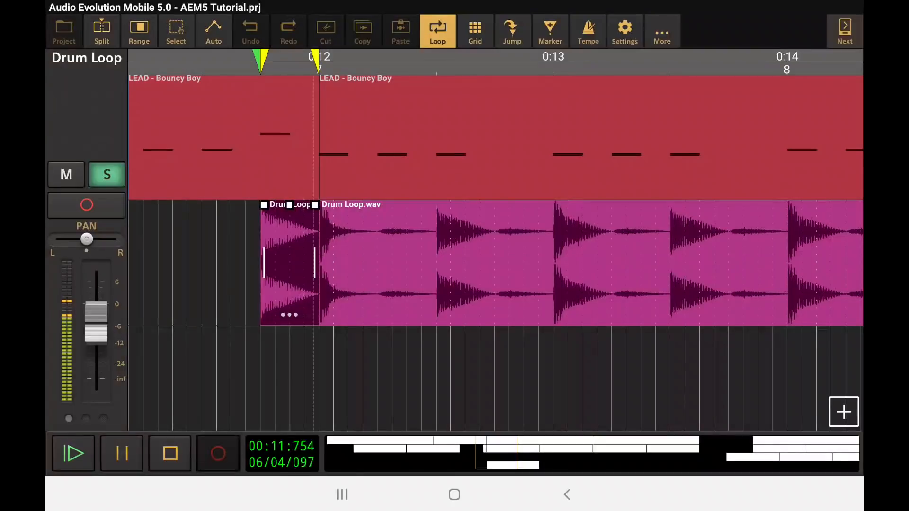
left_click(169, 453)
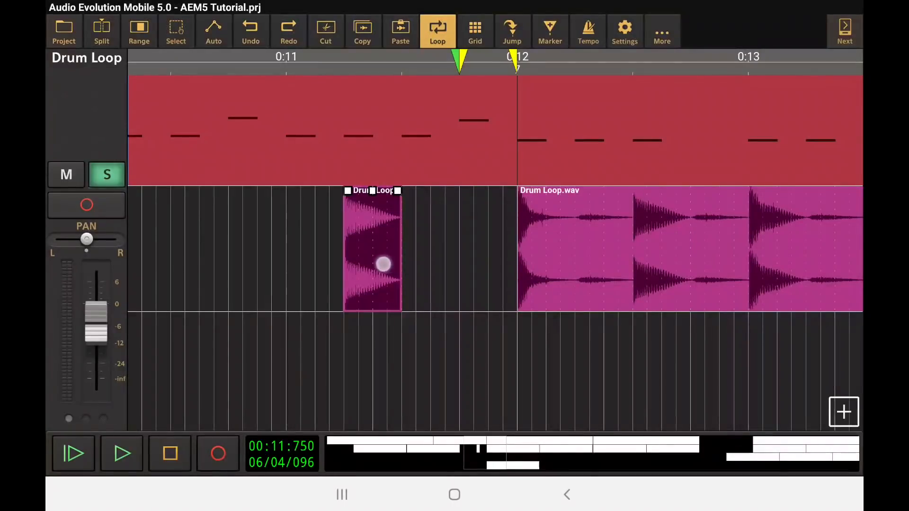
left_click_drag(382, 264, 368, 250)
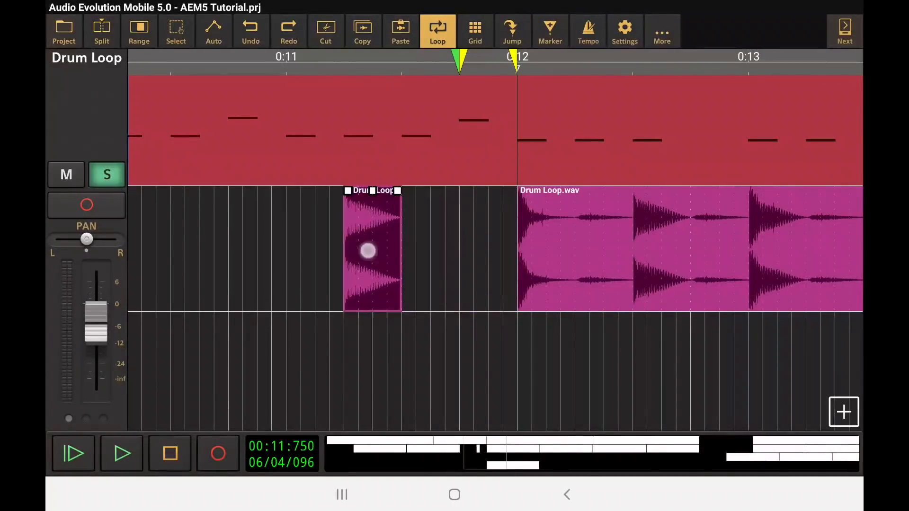
left_click_drag(371, 250, 316, 249)
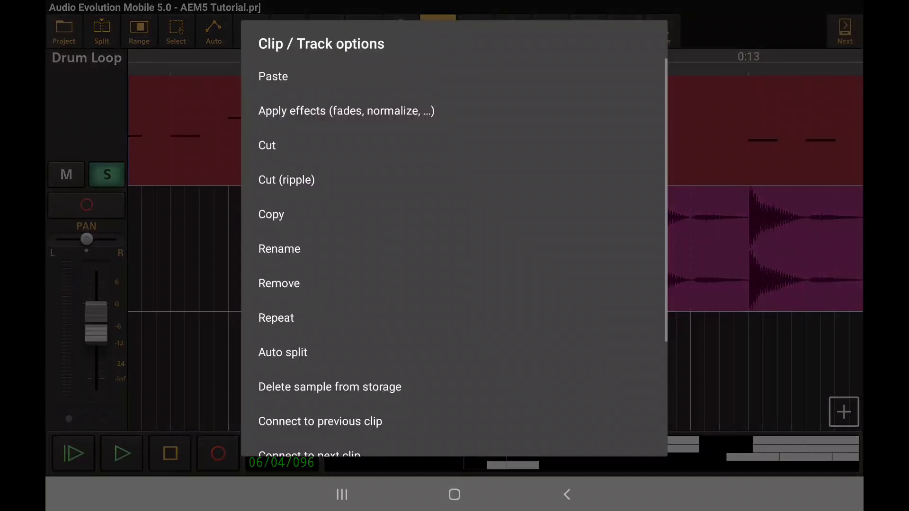
left_click(276, 317)
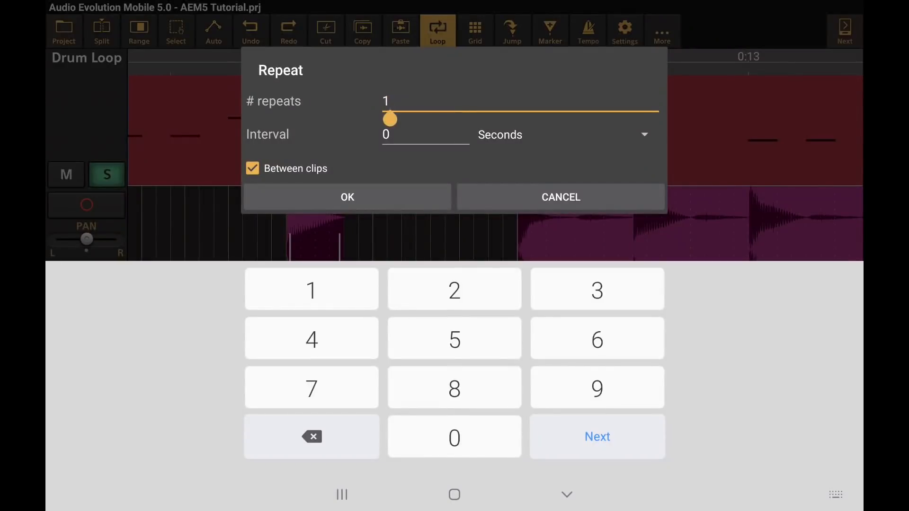
left_click(347, 197)
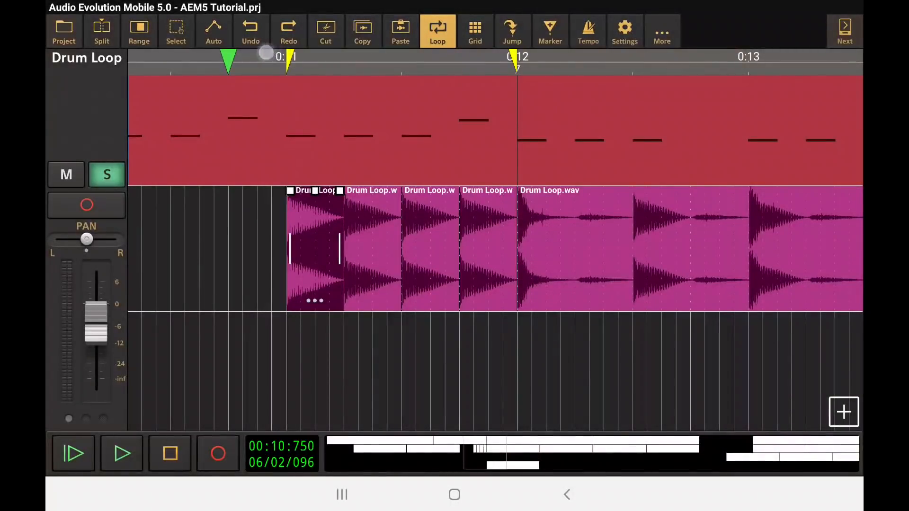
left_click_drag(284, 57, 819, 68)
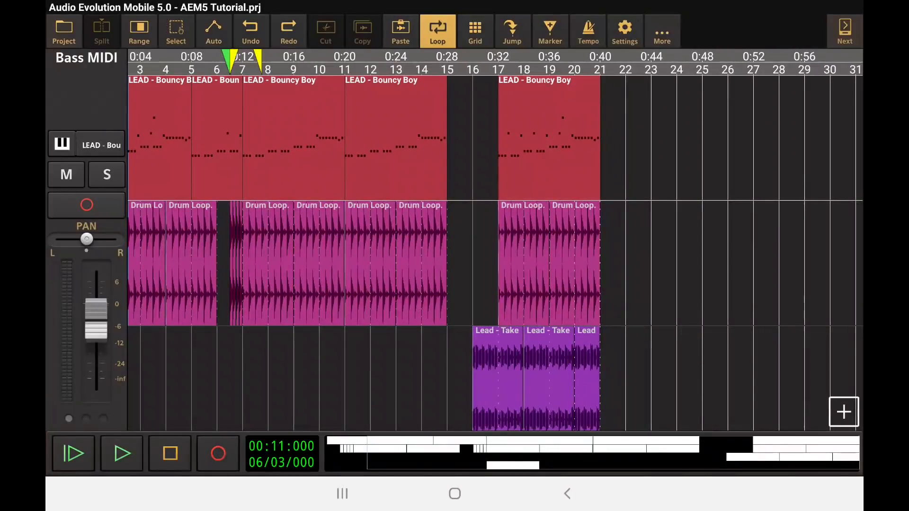
Select the bars 17–21 lead and drum loop clips and copy them
left_click(548, 138)
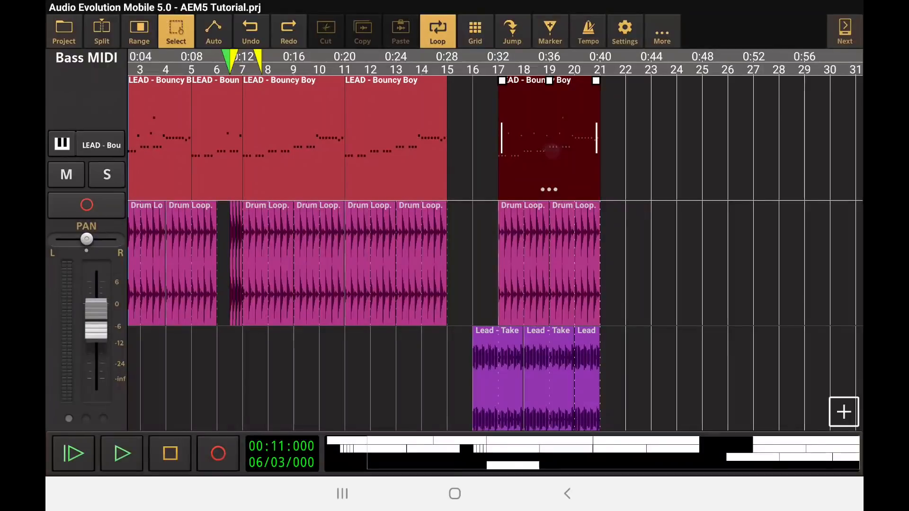
left_click(545, 263)
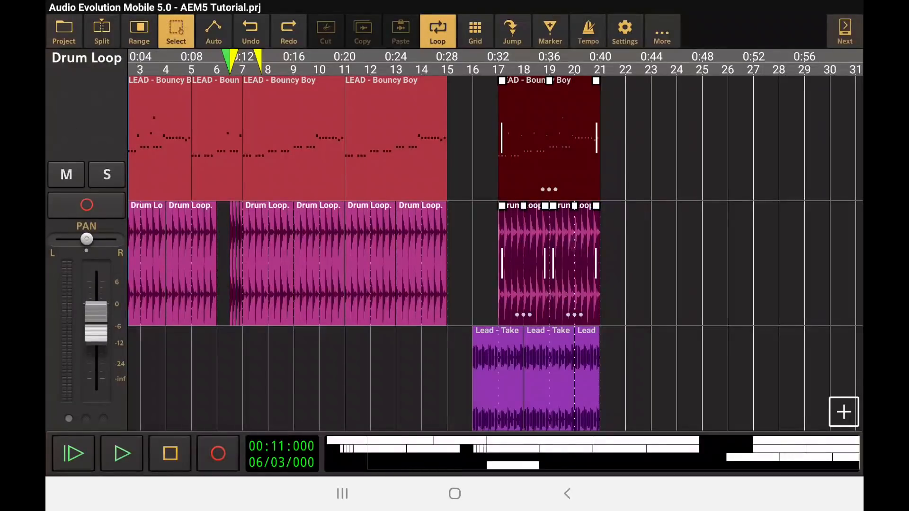
left_click(547, 376)
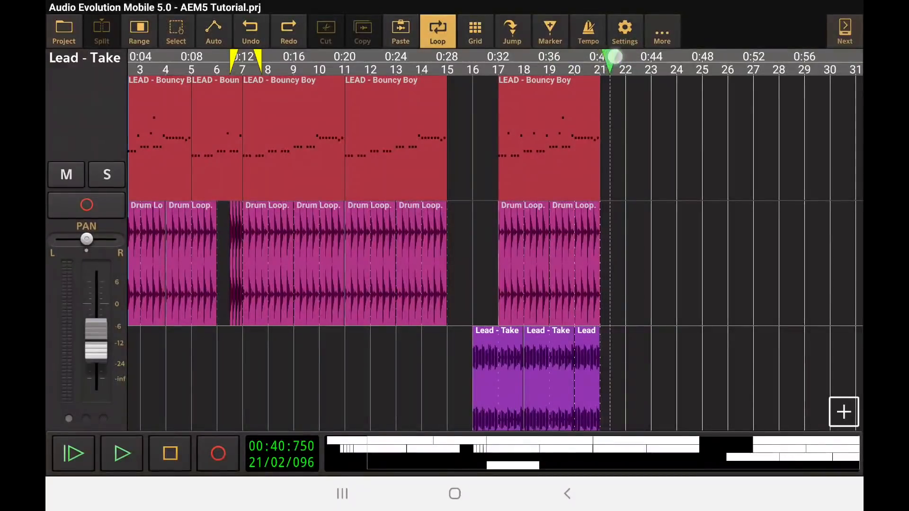
Paste the copied section at bar 21, retrying after the audio-on-MIDI paste error
left_click(474, 28)
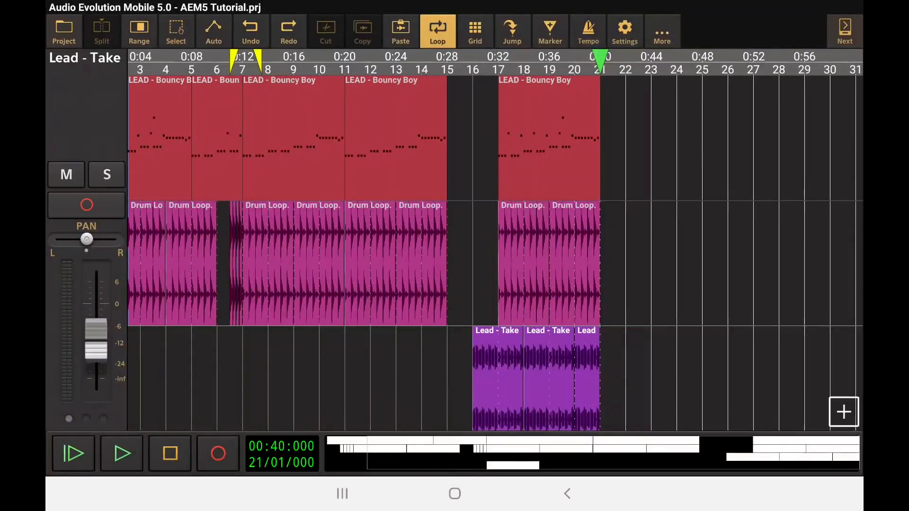
left_click(401, 29)
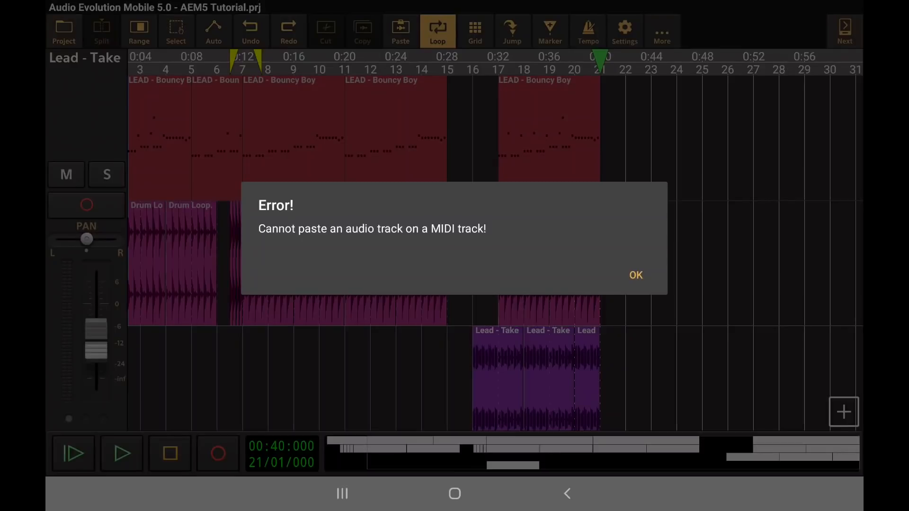
left_click(636, 275)
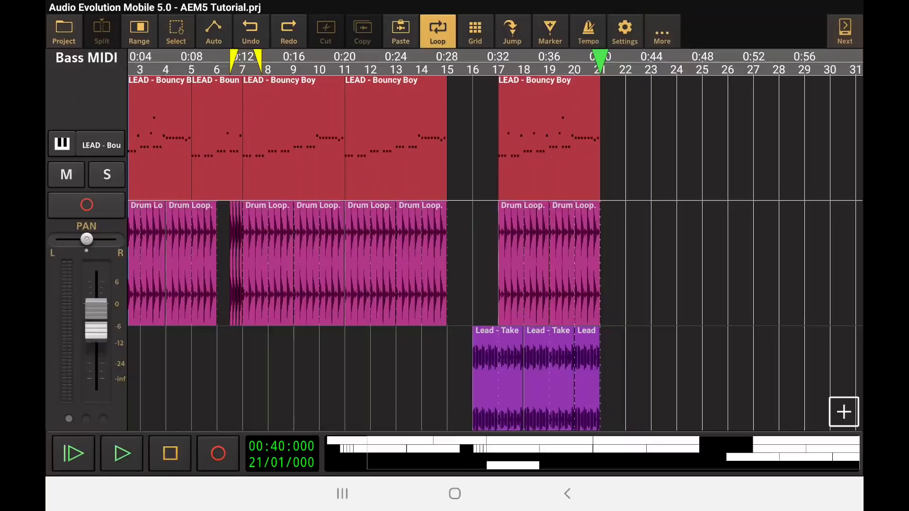
left_click(400, 29)
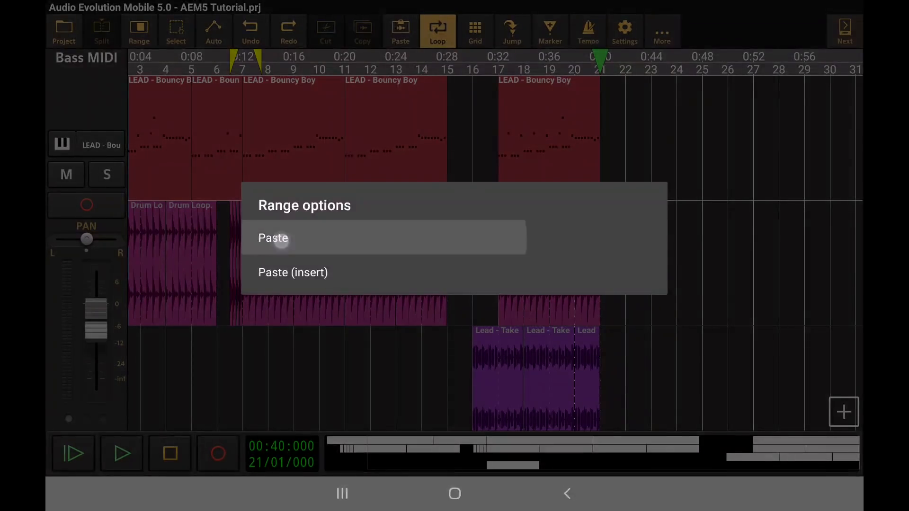
left_click(273, 238)
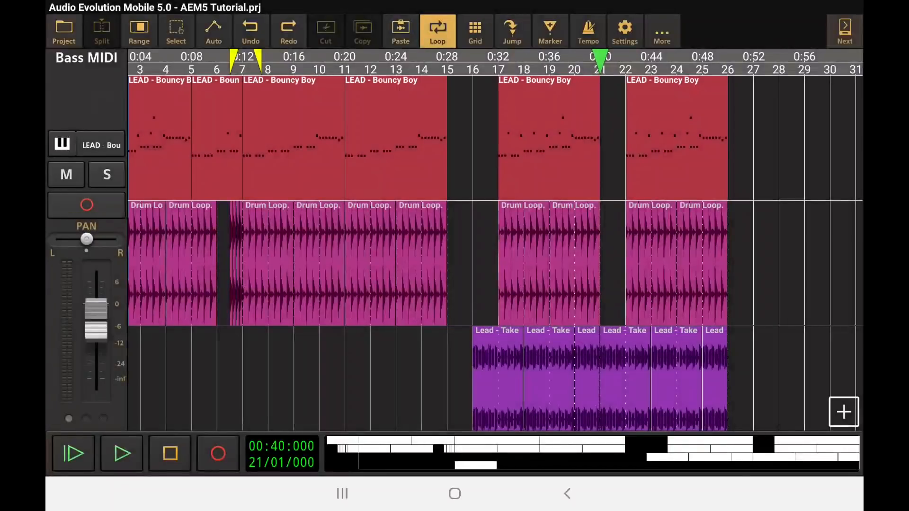
left_click(524, 256)
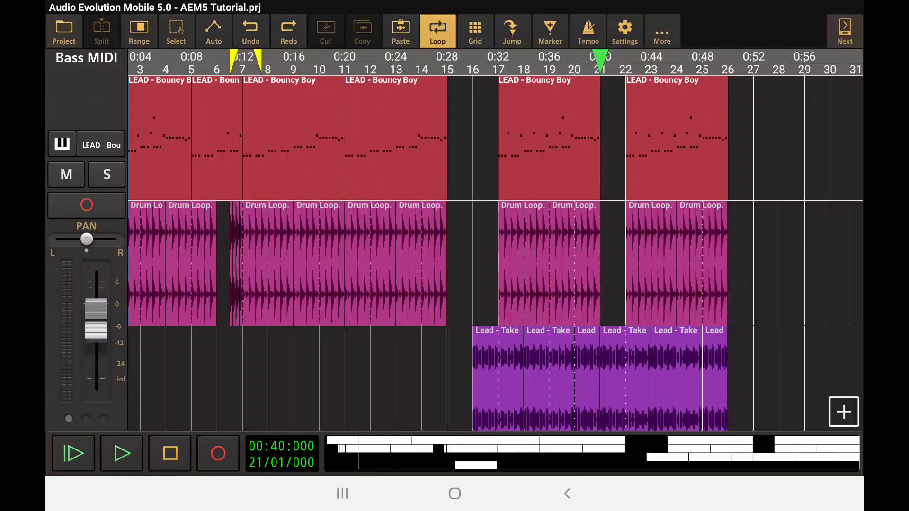
Range-select bars 22–26 from the Lead Take track and bring up the range actions
left_click(625, 381)
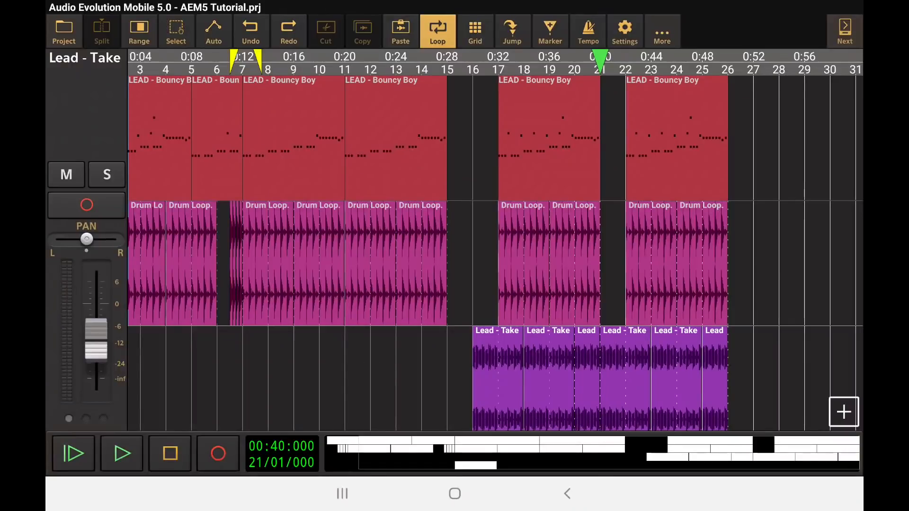
left_click(139, 30)
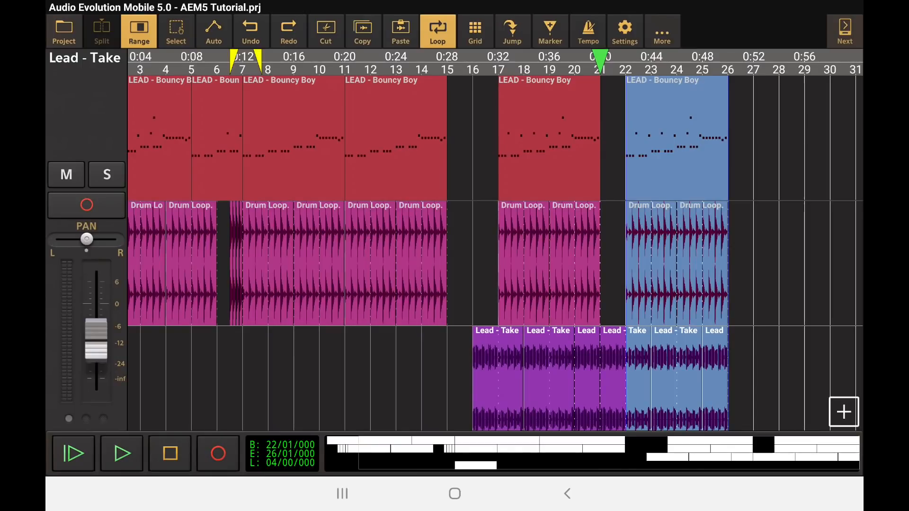
left_click(139, 29)
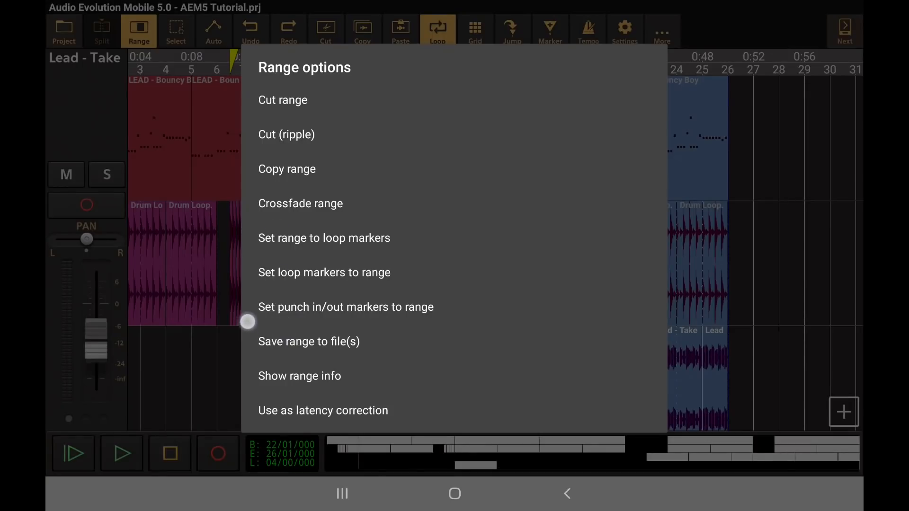
mouse_move(256, 264)
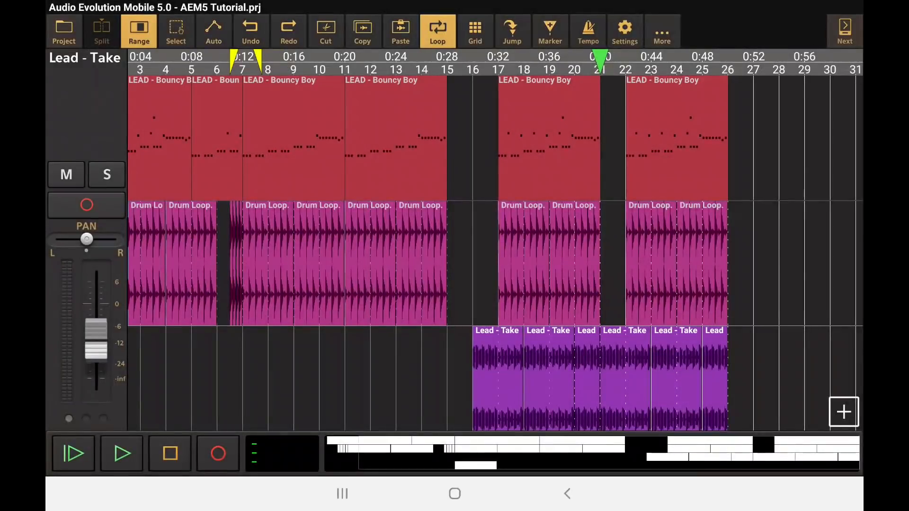
Paste the copied section at bar 27 and select the newly pasted clips
scroll("right", 3)
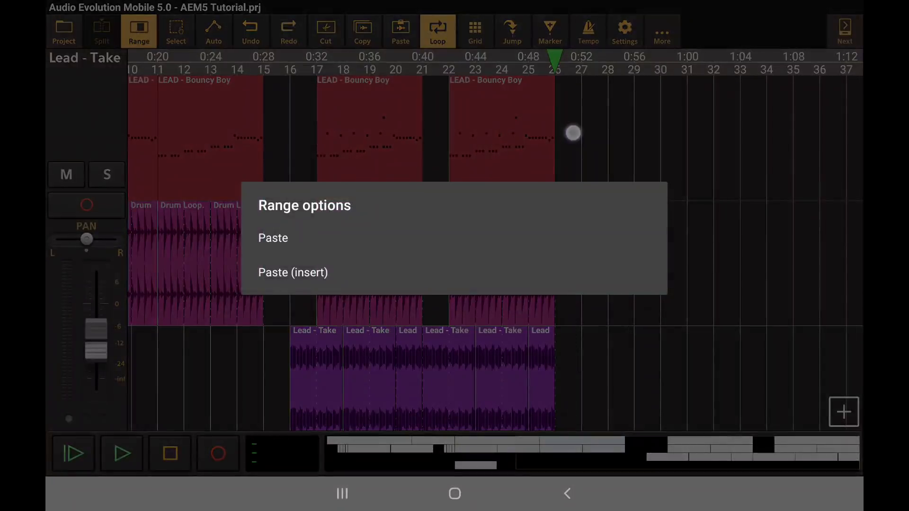
left_click(273, 238)
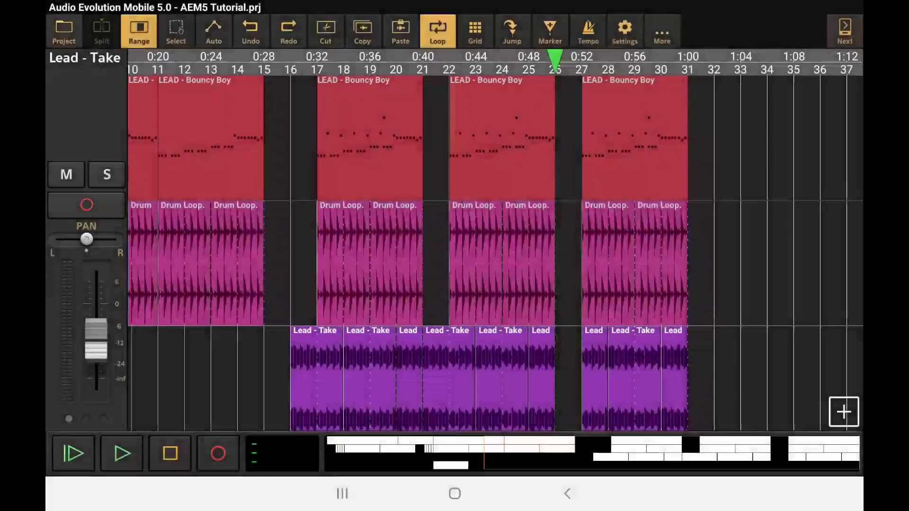
left_click(176, 30)
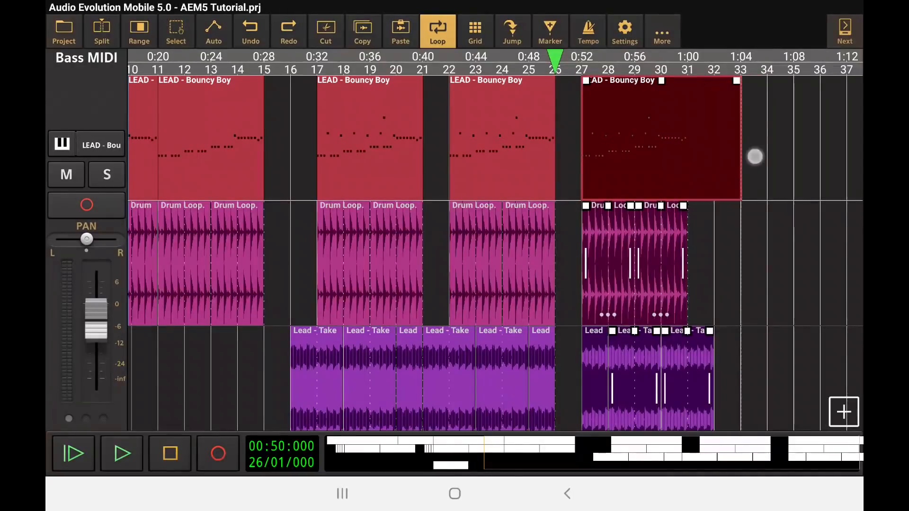
Trim the pasted clips back to bar 31 and drag in a fade-out at their end
left_click_drag(754, 156, 766, 159)
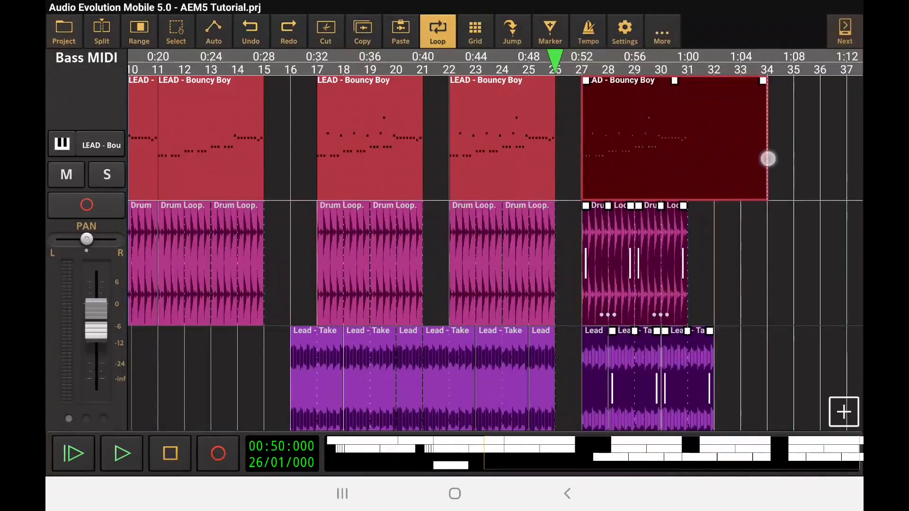
left_click_drag(767, 159, 664, 161)
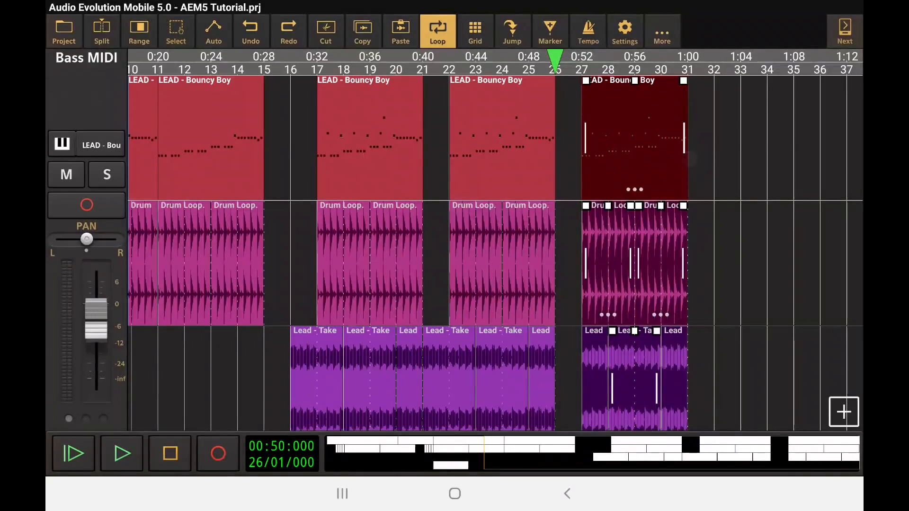
left_click_drag(683, 81, 672, 93)
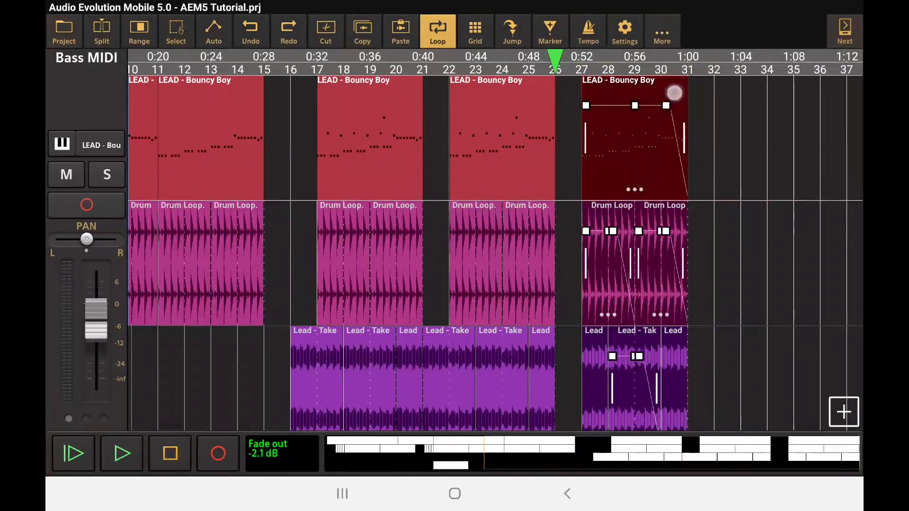
left_click_drag(674, 92, 674, 106)
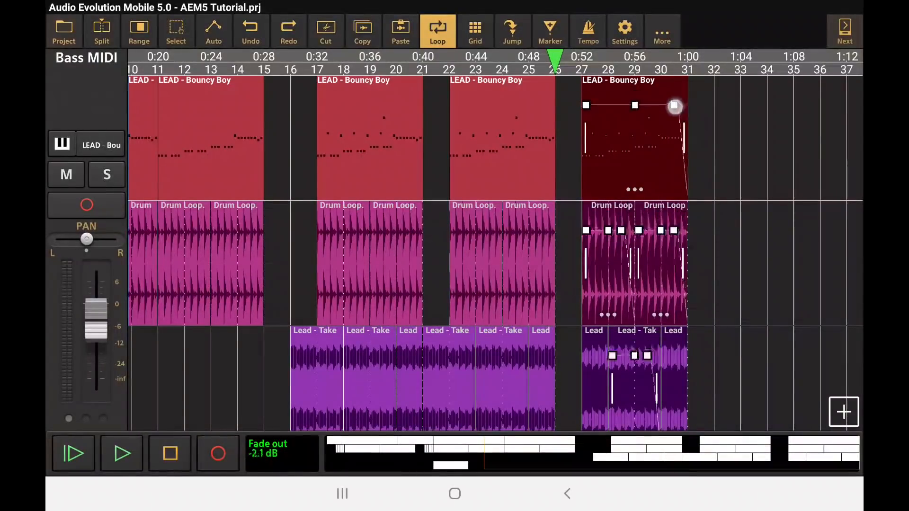
left_click_drag(674, 105, 682, 80)
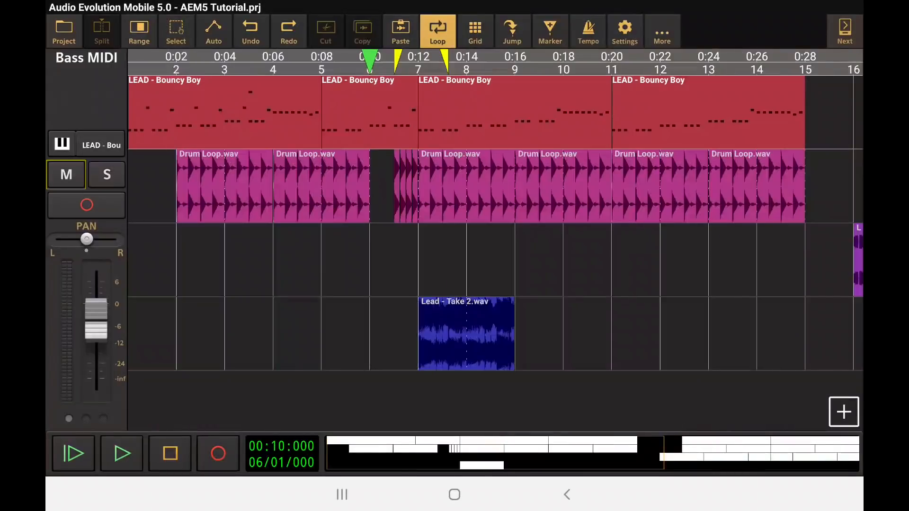
Select the opening Bouncy Boy MIDI clip, then the Drum Loop track, and stop playback
left_click(466, 336)
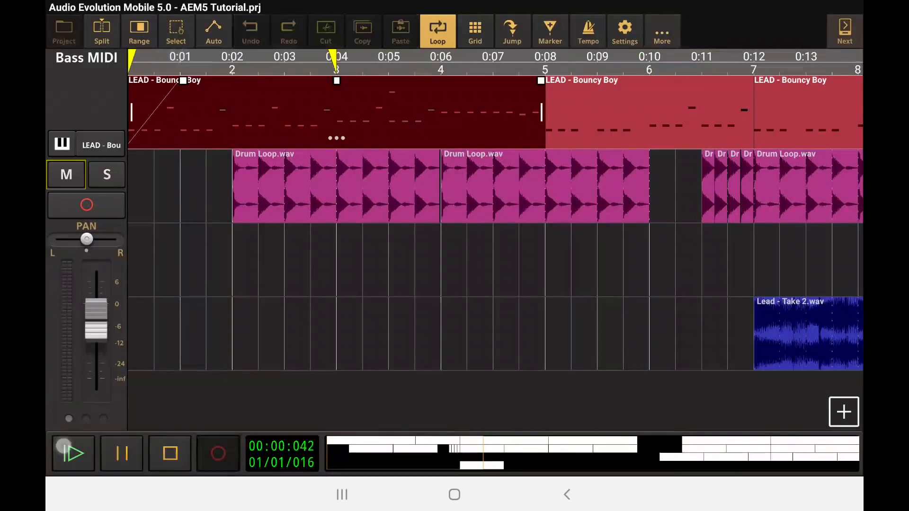
left_click(73, 454)
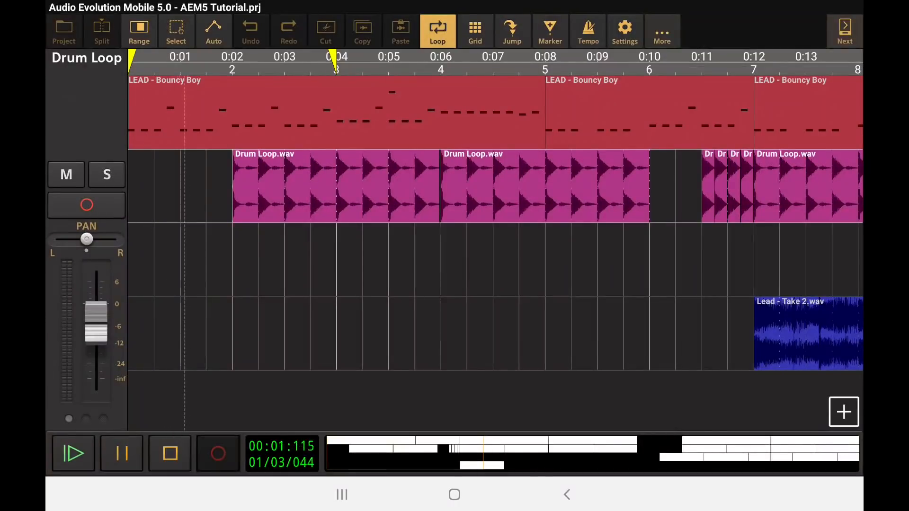
left_click(169, 453)
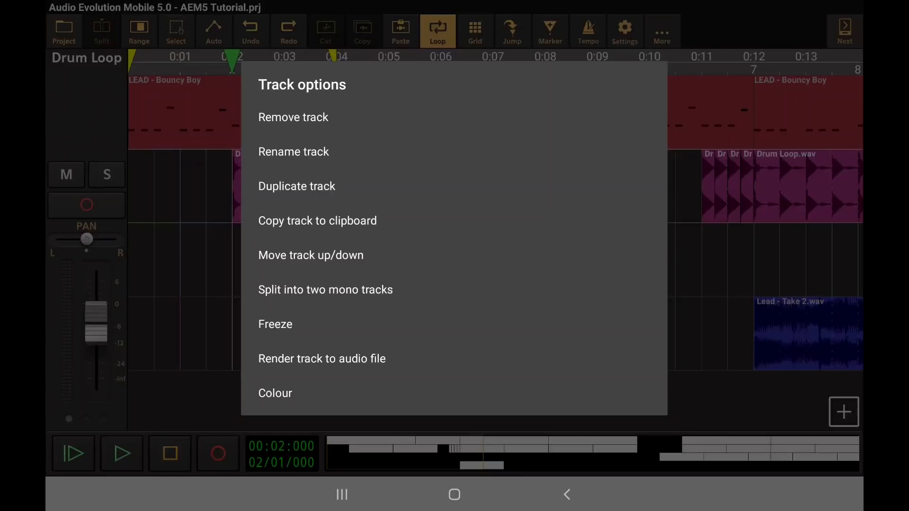
Move the Lead - Take 2 track to position 3, just below the Drum Loop
left_click(311, 255)
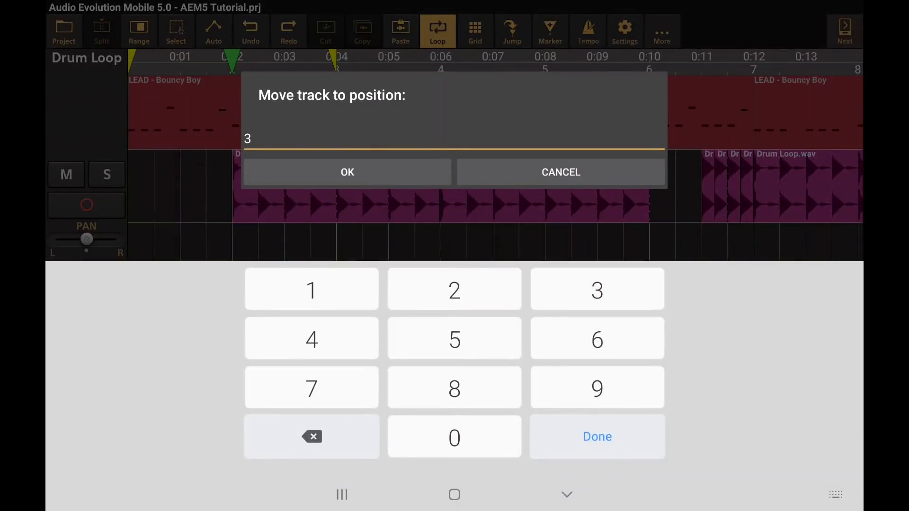
left_click(347, 172)
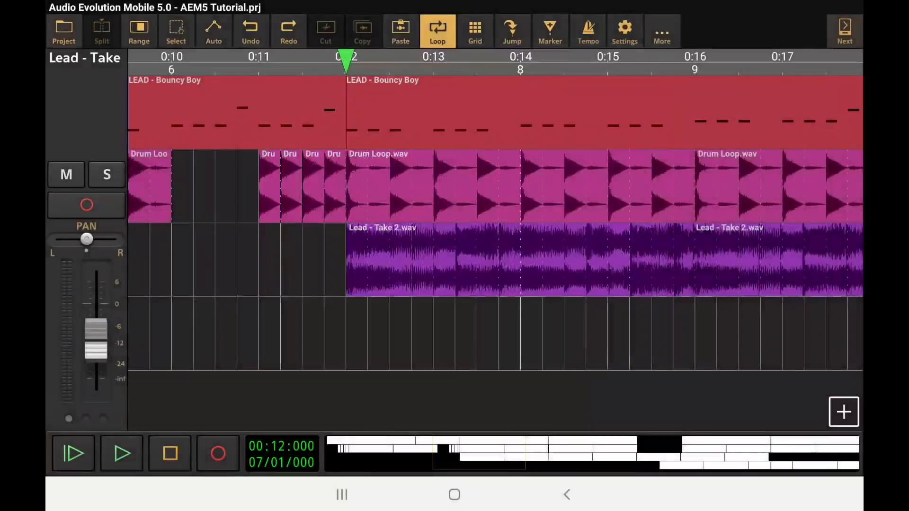
Tap the top-bar control to return to the opening bars
left_click(550, 30)
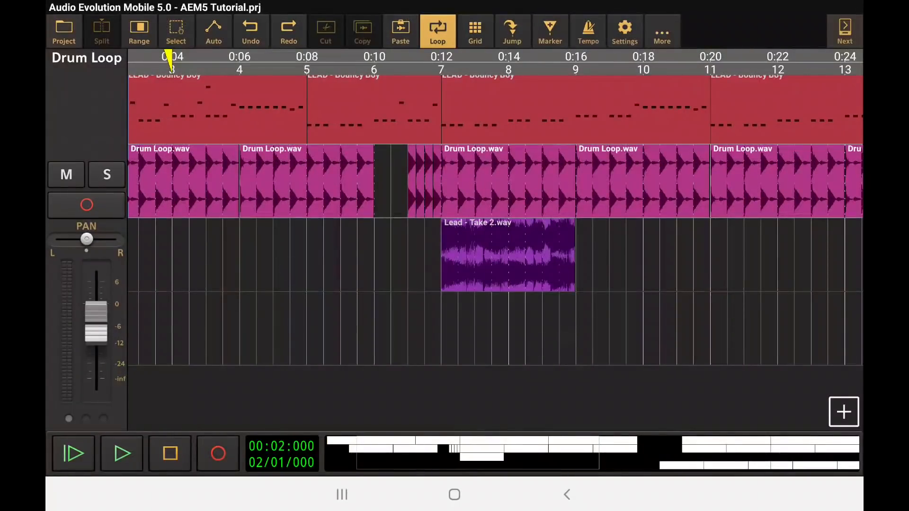
Switch to the Range selection tool in the toolbar
left_click(139, 29)
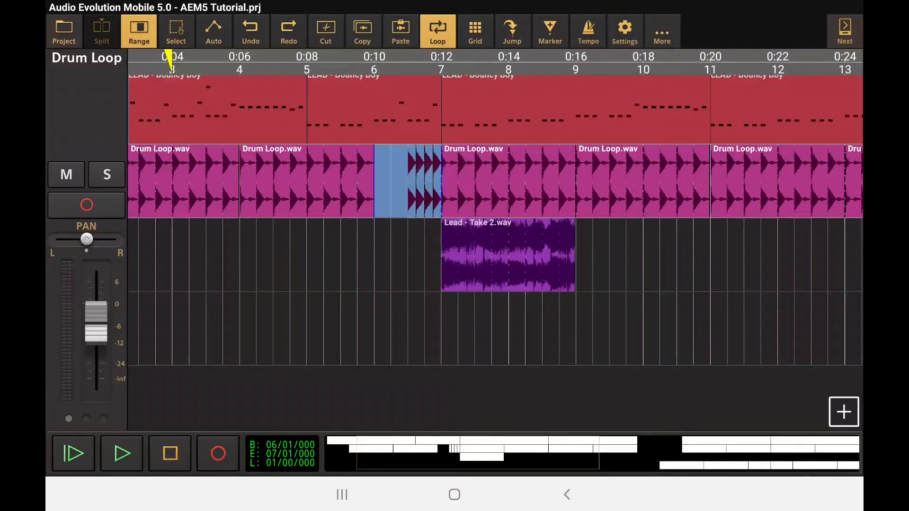
left_click(139, 30)
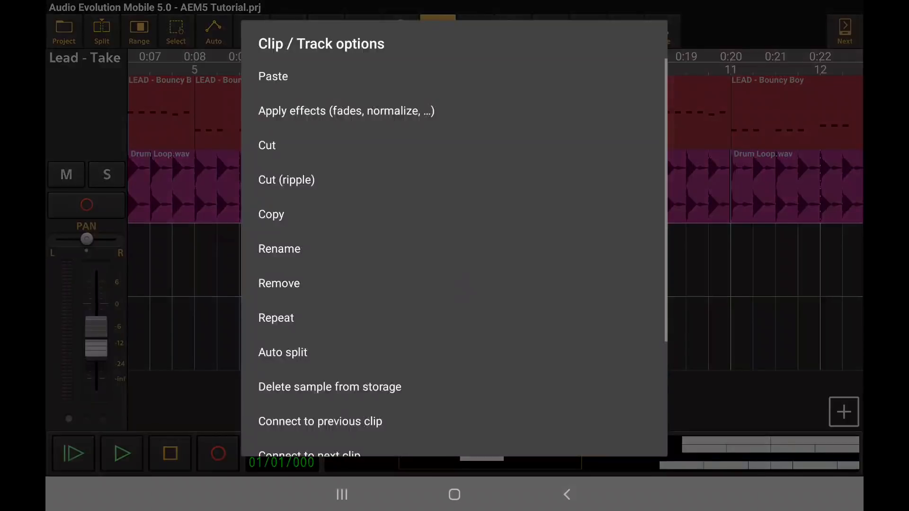
Choose Repeat for the Lead - Take 2 clip and clear the # repeats field
left_click(276, 317)
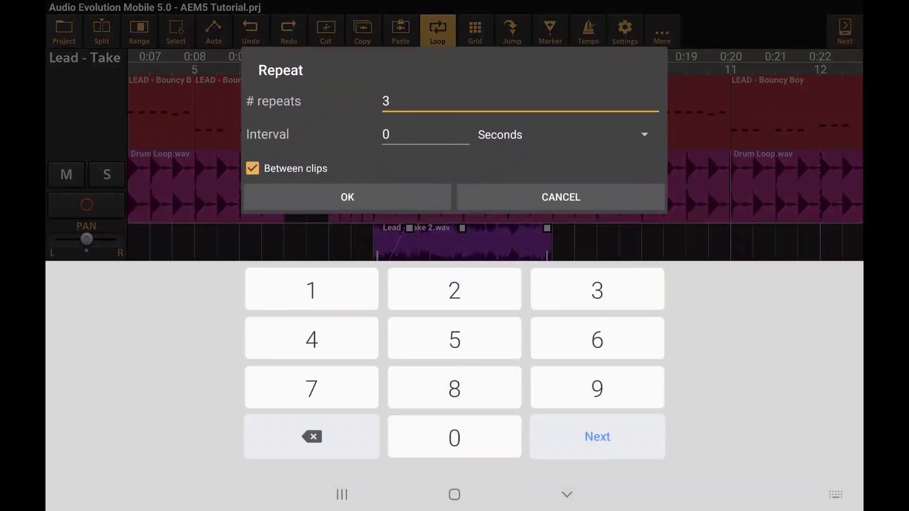
left_click(311, 437)
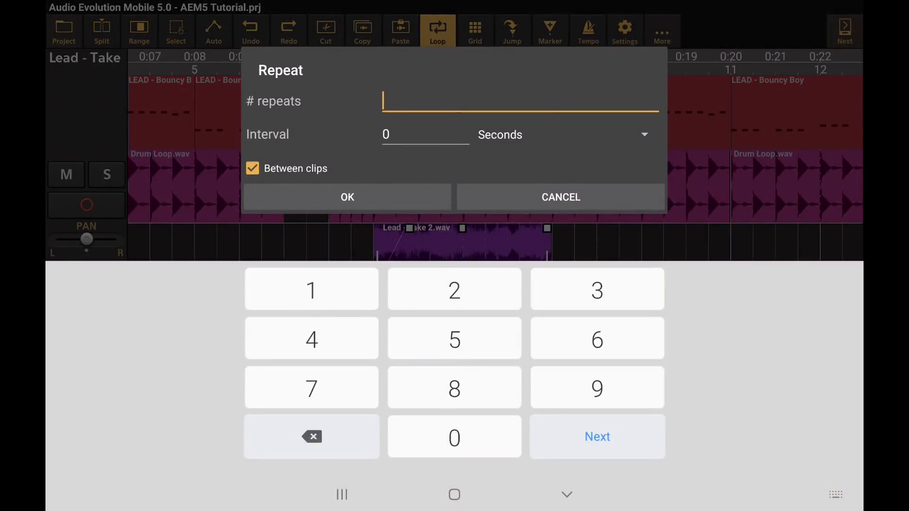